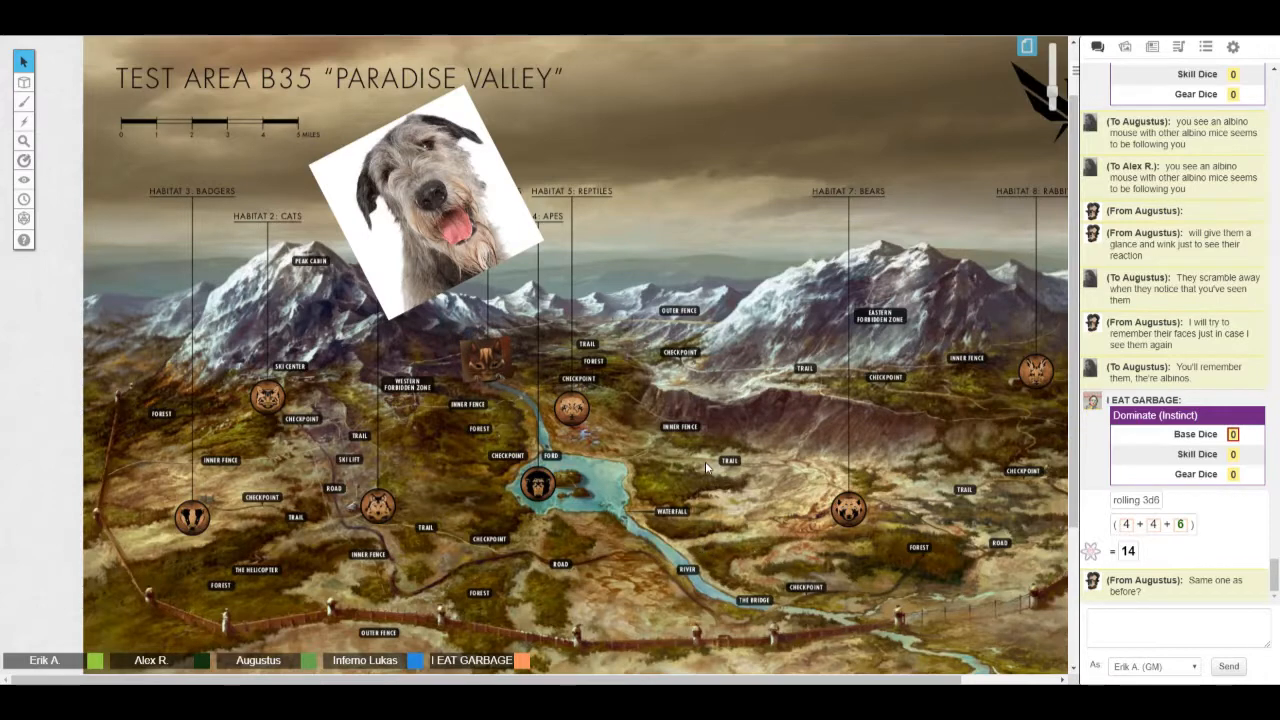
# Select the dog picture token on the Paradise Valley map
pyautogui.click(485, 325)
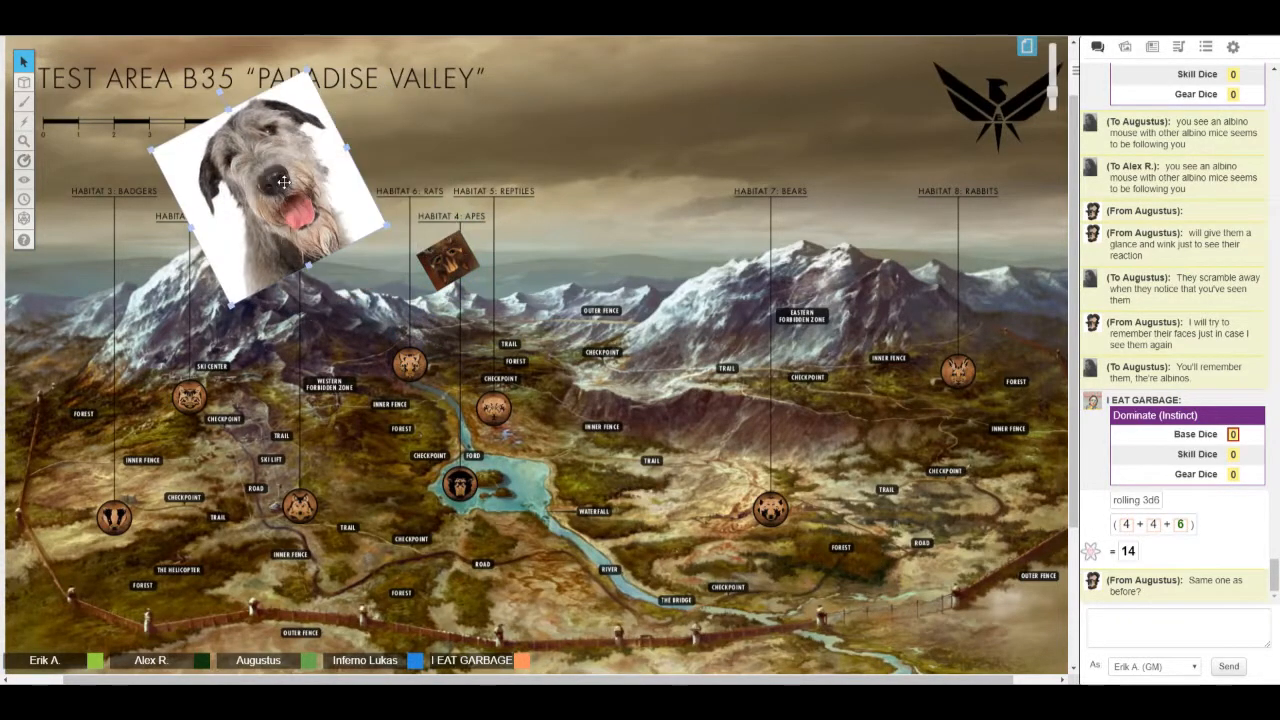
# Tuck the small brown token beside the dog picture and drop the picture over Habitat 1: Dogs
pyautogui.click(283, 183)
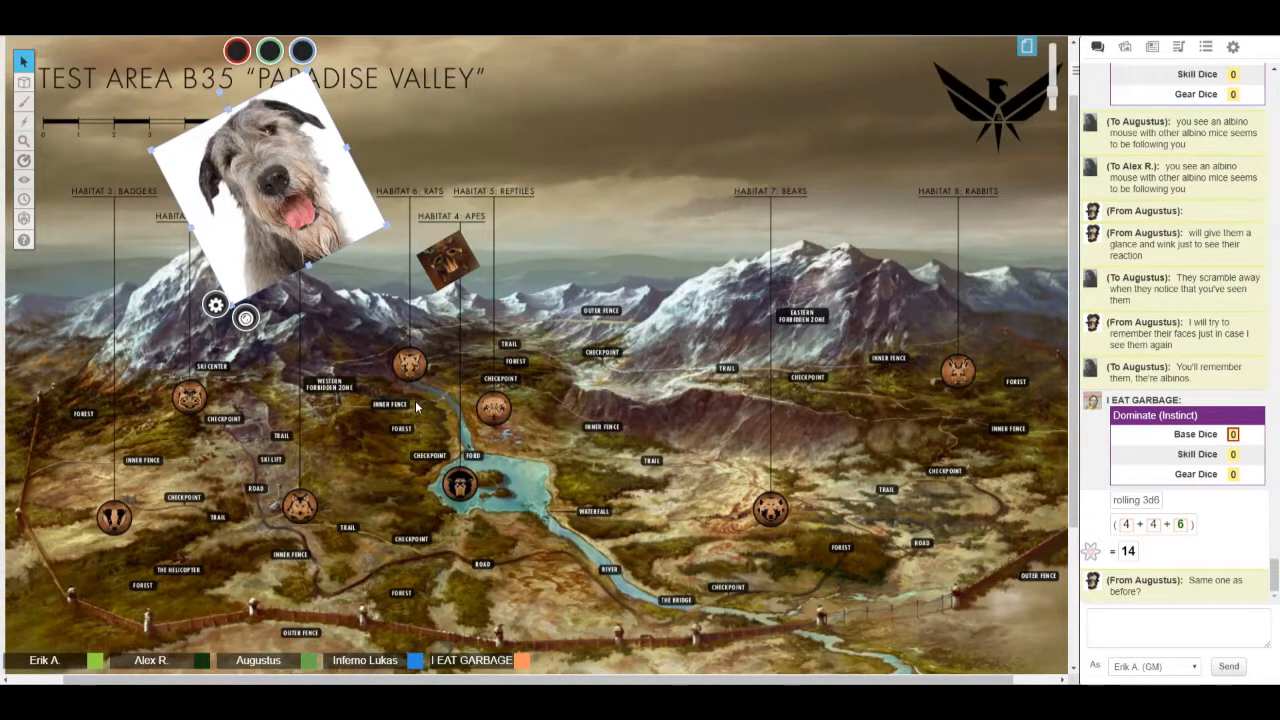
pyautogui.moveTo(450, 253); pyautogui.dragTo(375, 253)
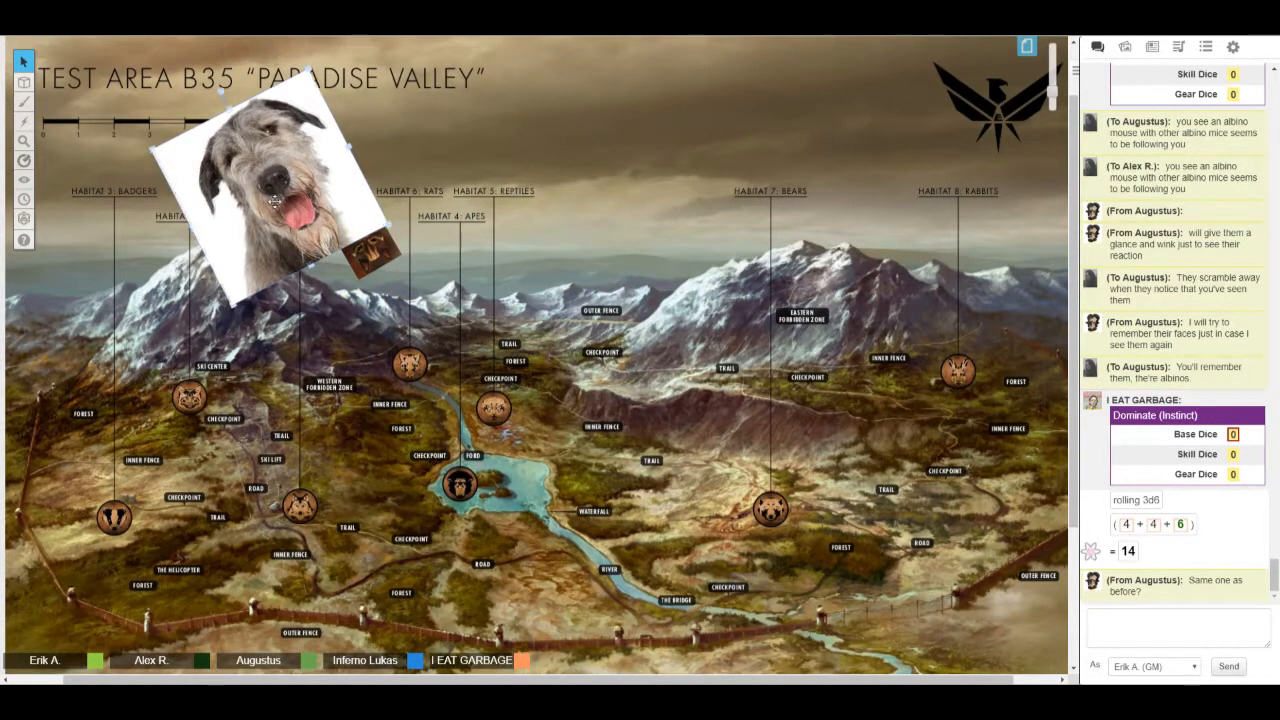
pyautogui.moveTo(255, 200); pyautogui.dragTo(610, 140)
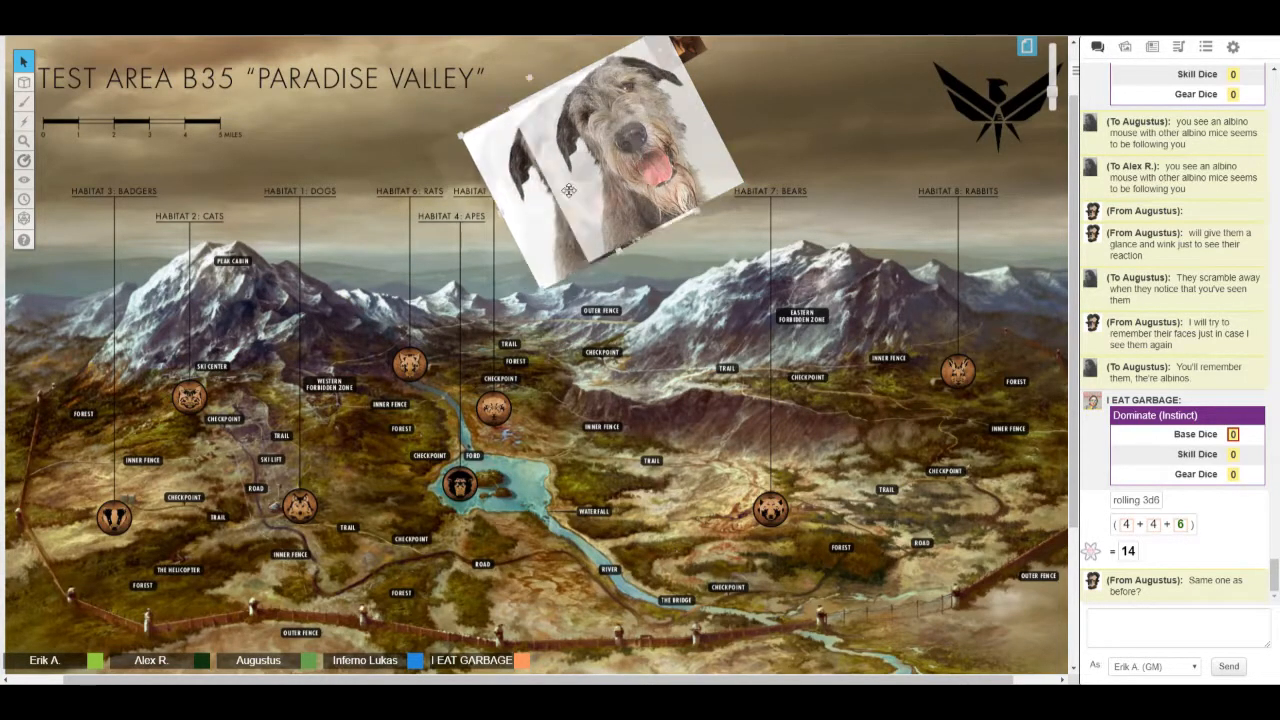
pyautogui.moveTo(568, 130); pyautogui.dragTo(420, 200)
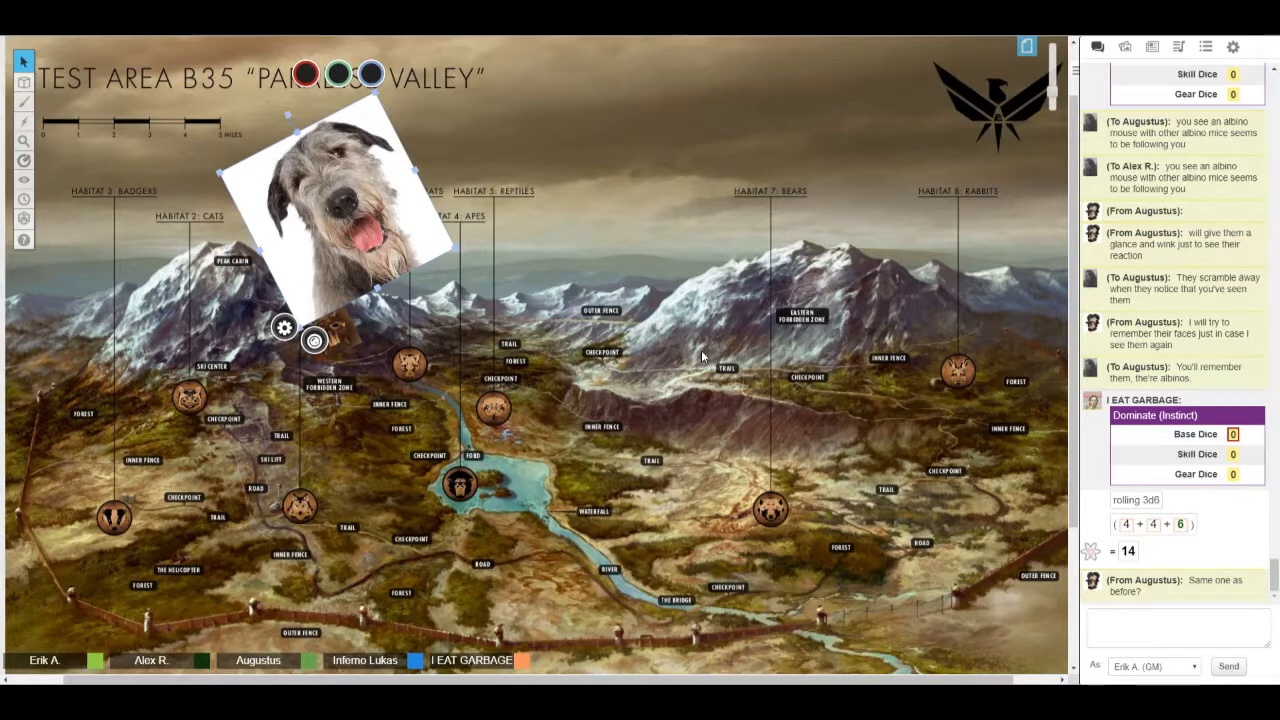
pyautogui.moveTo(675, 419)
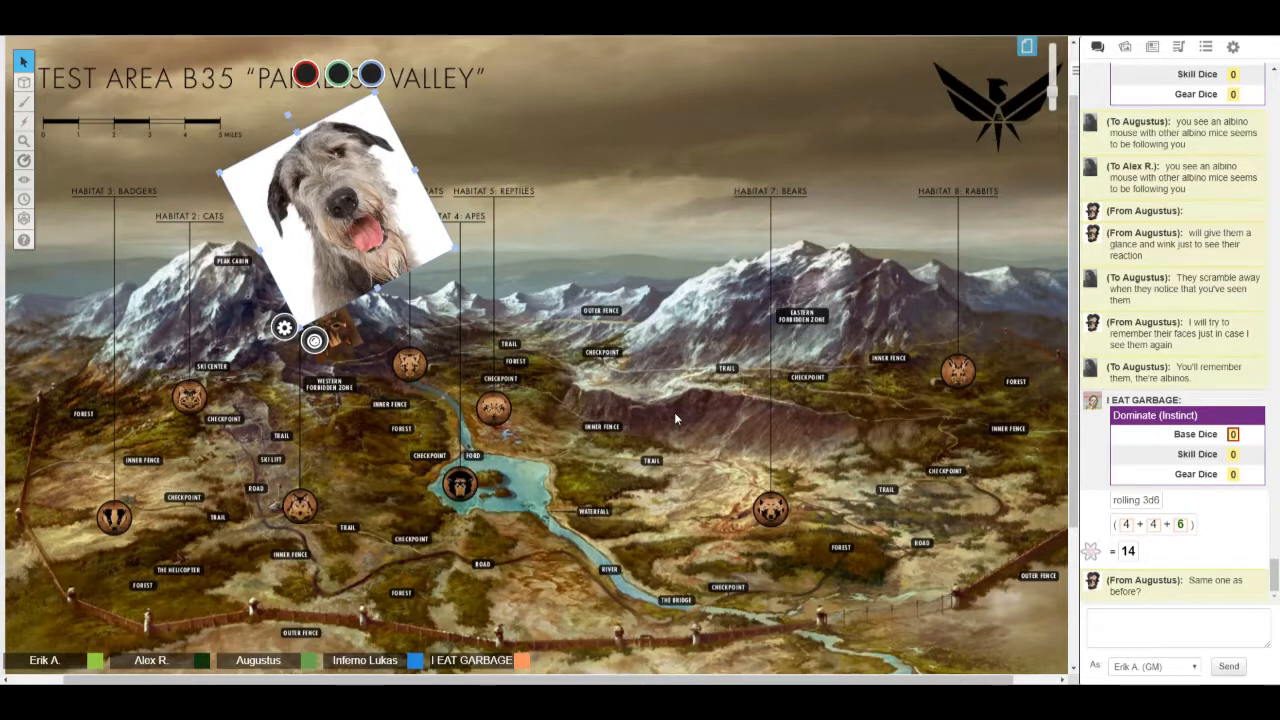
pyautogui.moveTo(675, 418)
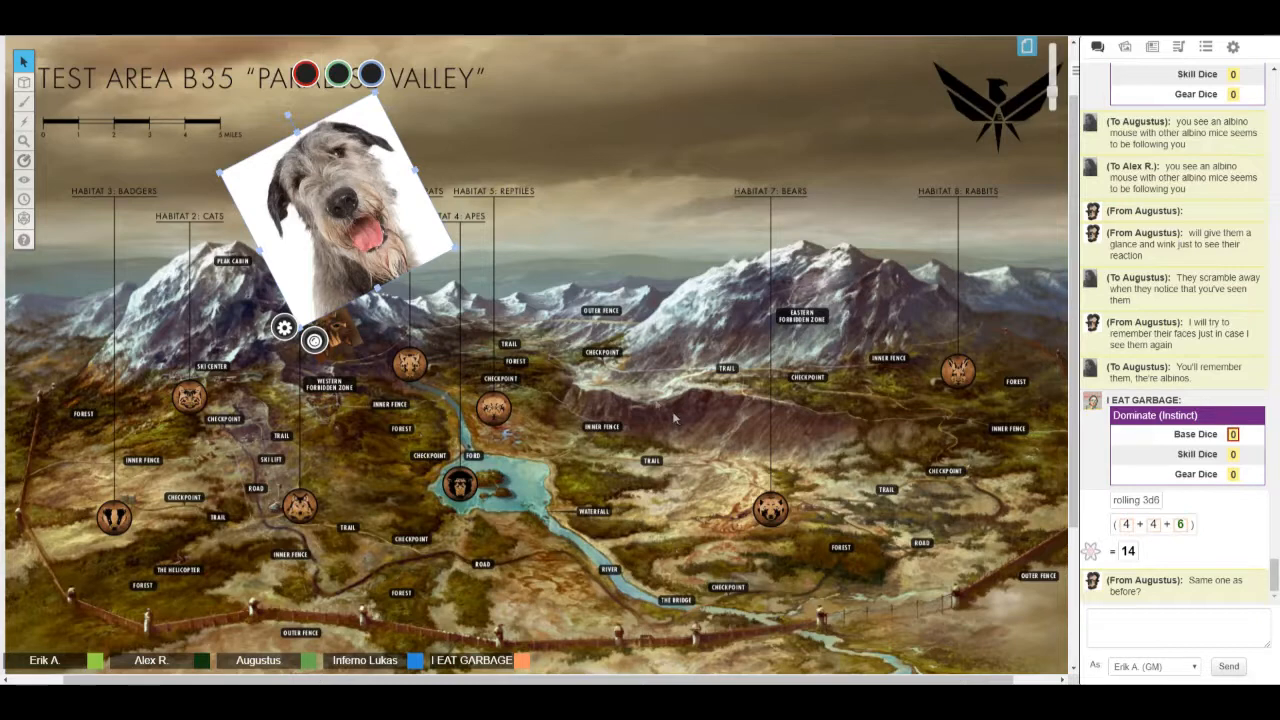
pyautogui.moveTo(455, 530)
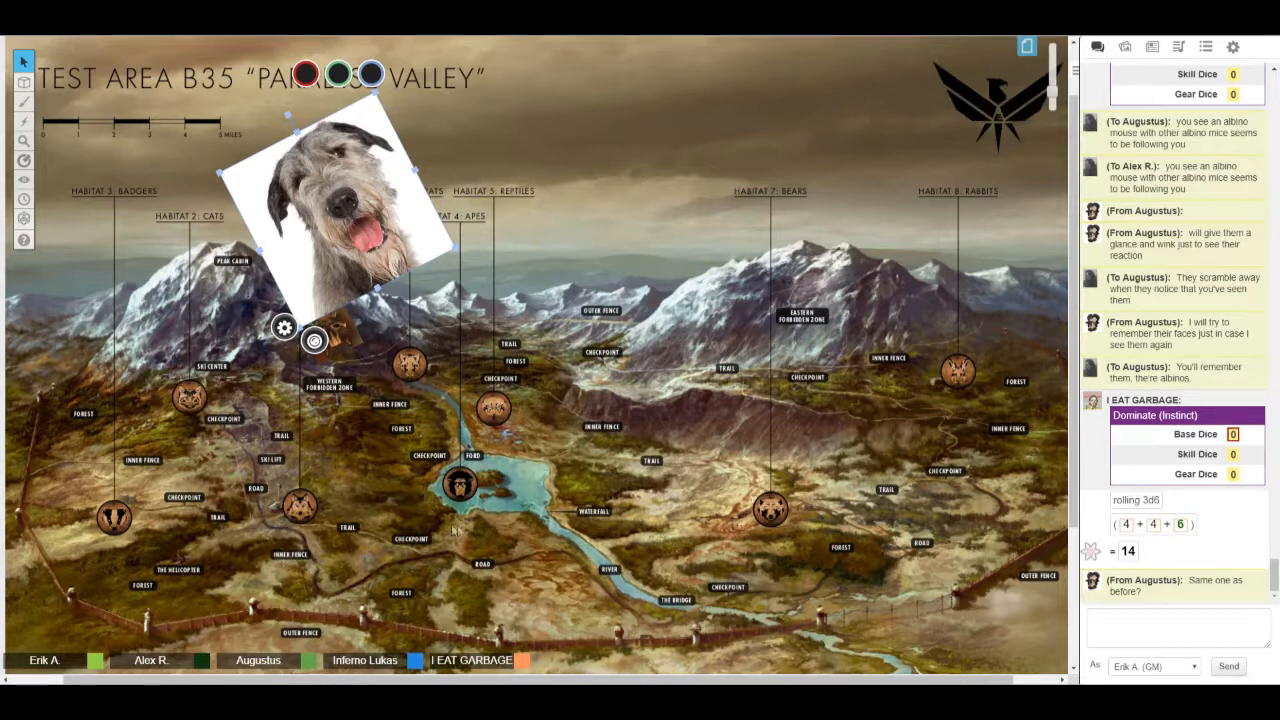
pyautogui.moveTo(495, 510)
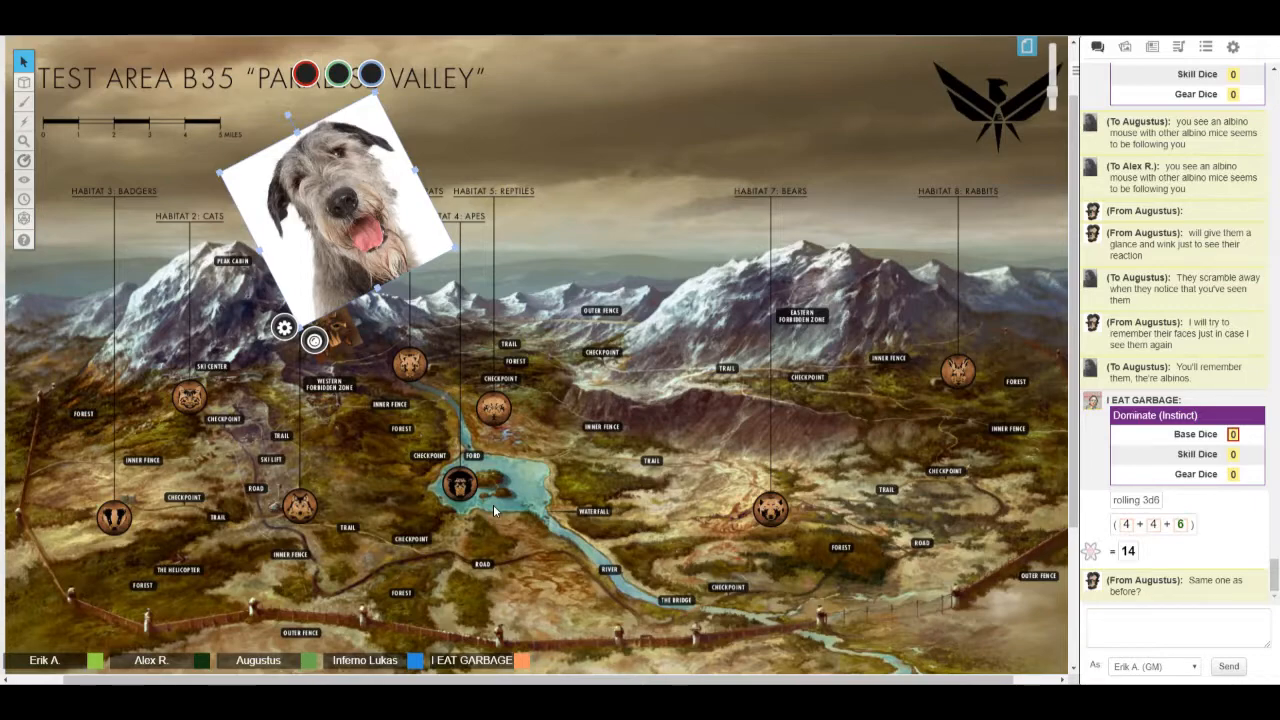
# Scroll the chat down to the new 8d6 Hunt (Agility) roll totalling 22
pyautogui.scroll(-3)
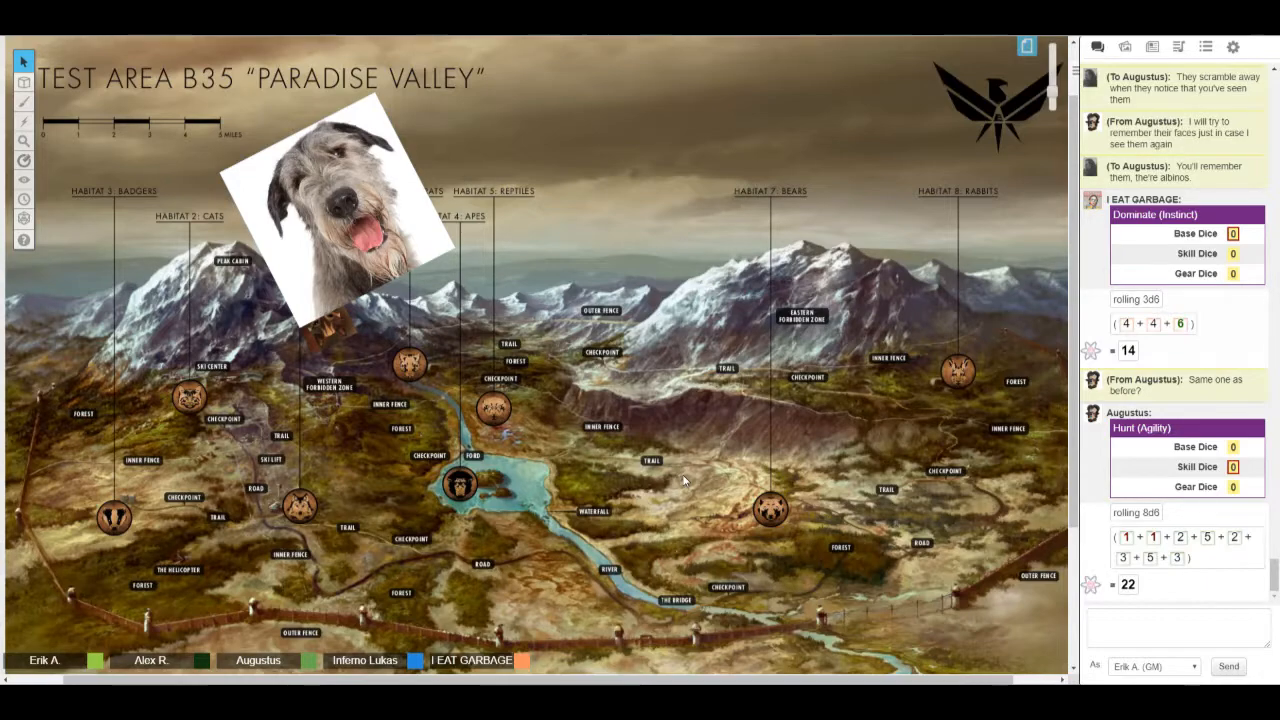
# Scroll the chat to follow the new 6d6 roll of 28 and 2d6 roll of 3
pyautogui.scroll(-3)
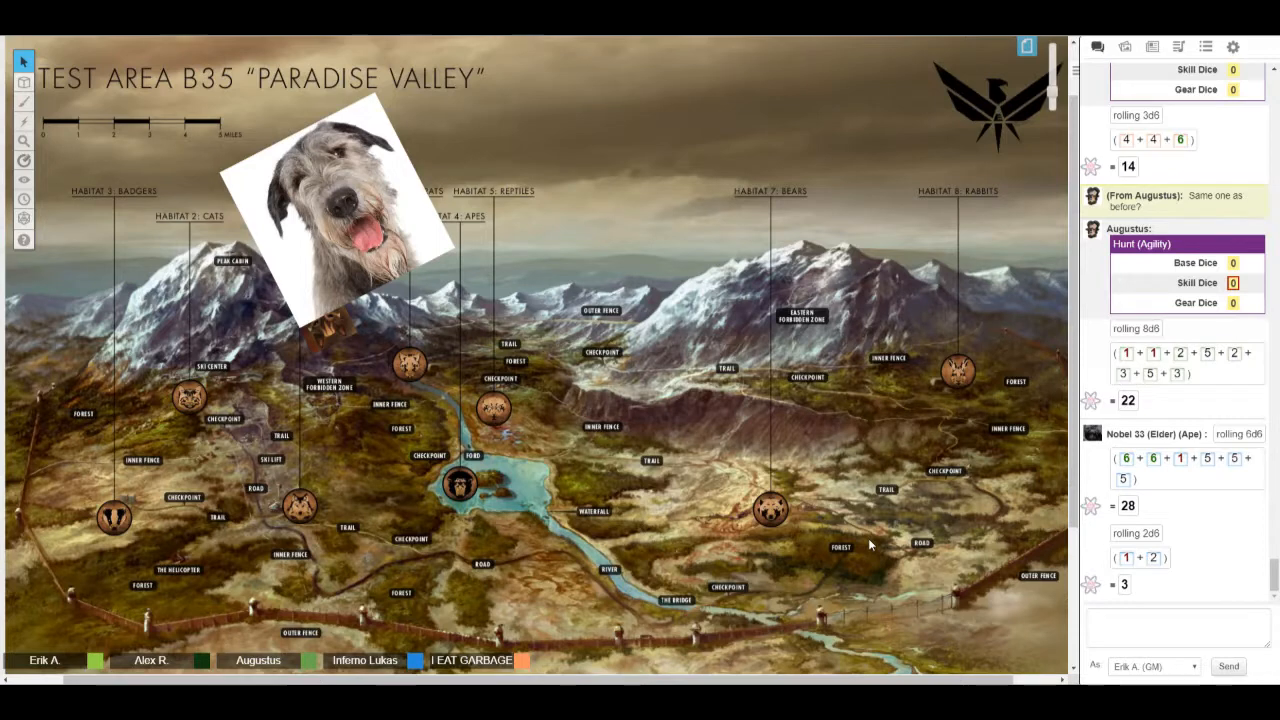
# Scroll the chat down to the new Scout (Wits) card with one base die
pyautogui.scroll(-3)
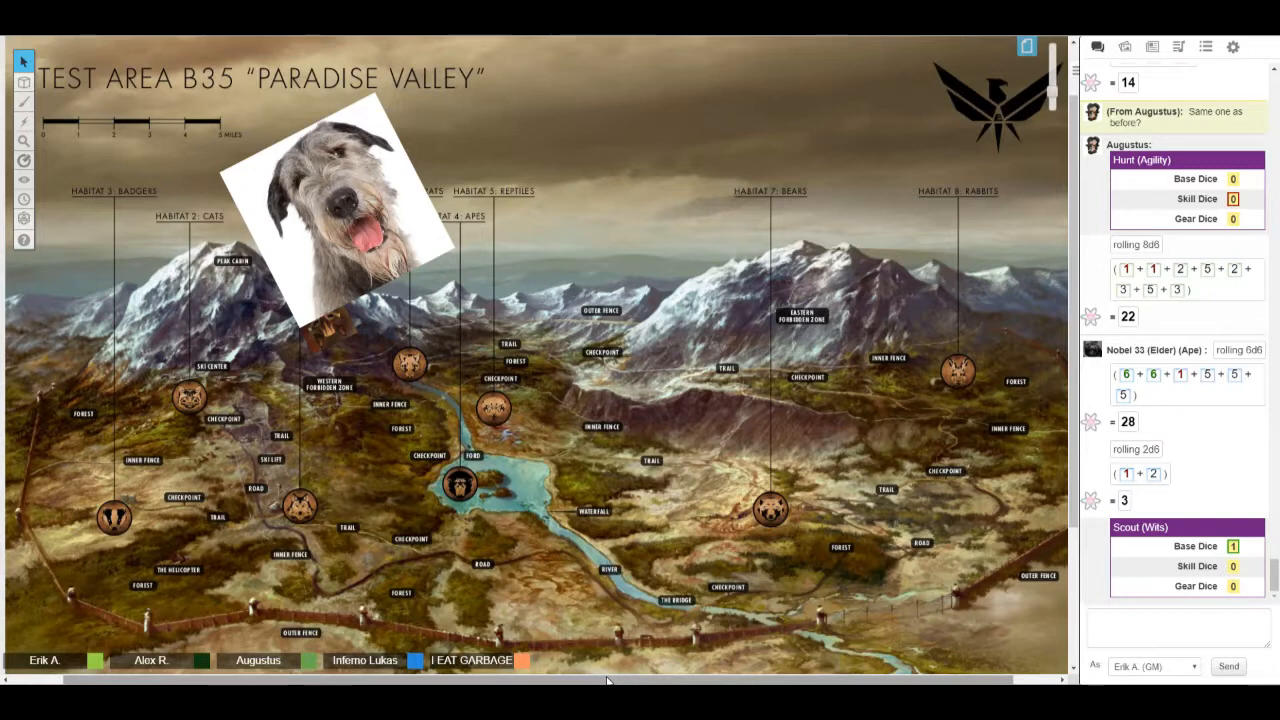
# Scroll the chat past the Fight (Strength) card, 4d6 roll of 13 and d6-plus-bonus rolls
pyautogui.scroll(-3)
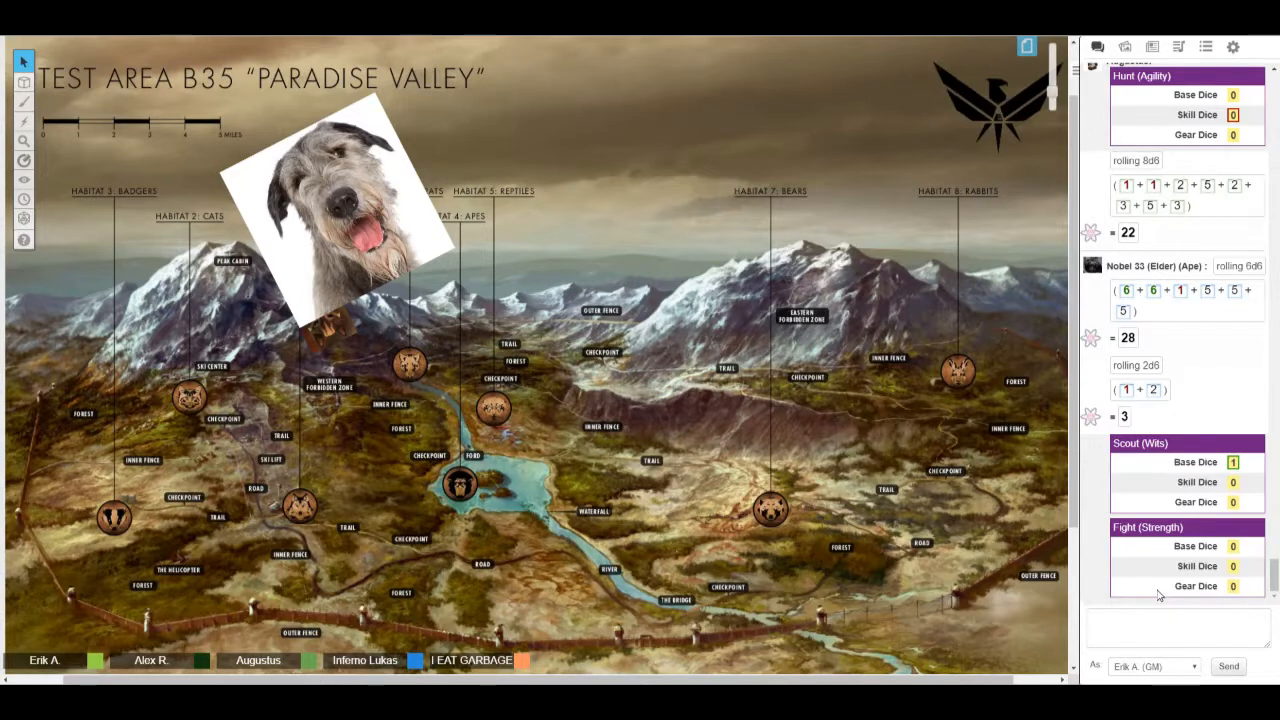
pyautogui.scroll(-3)
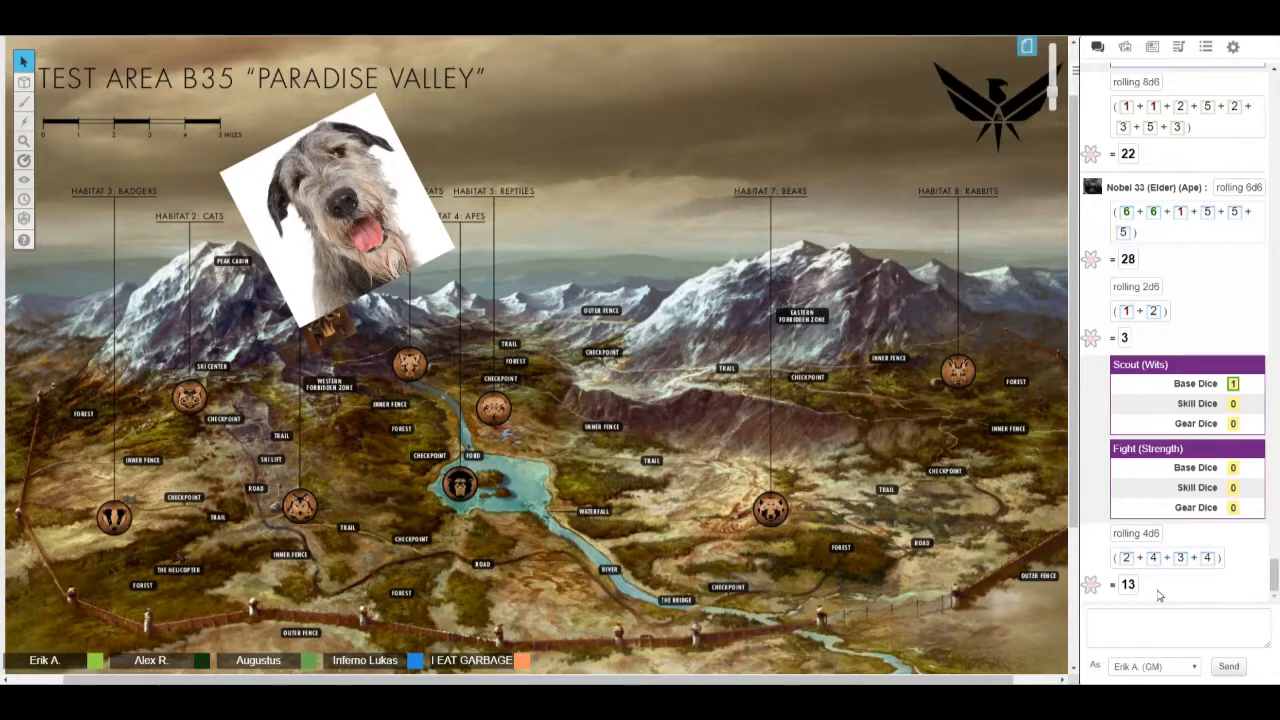
pyautogui.scroll(-3)
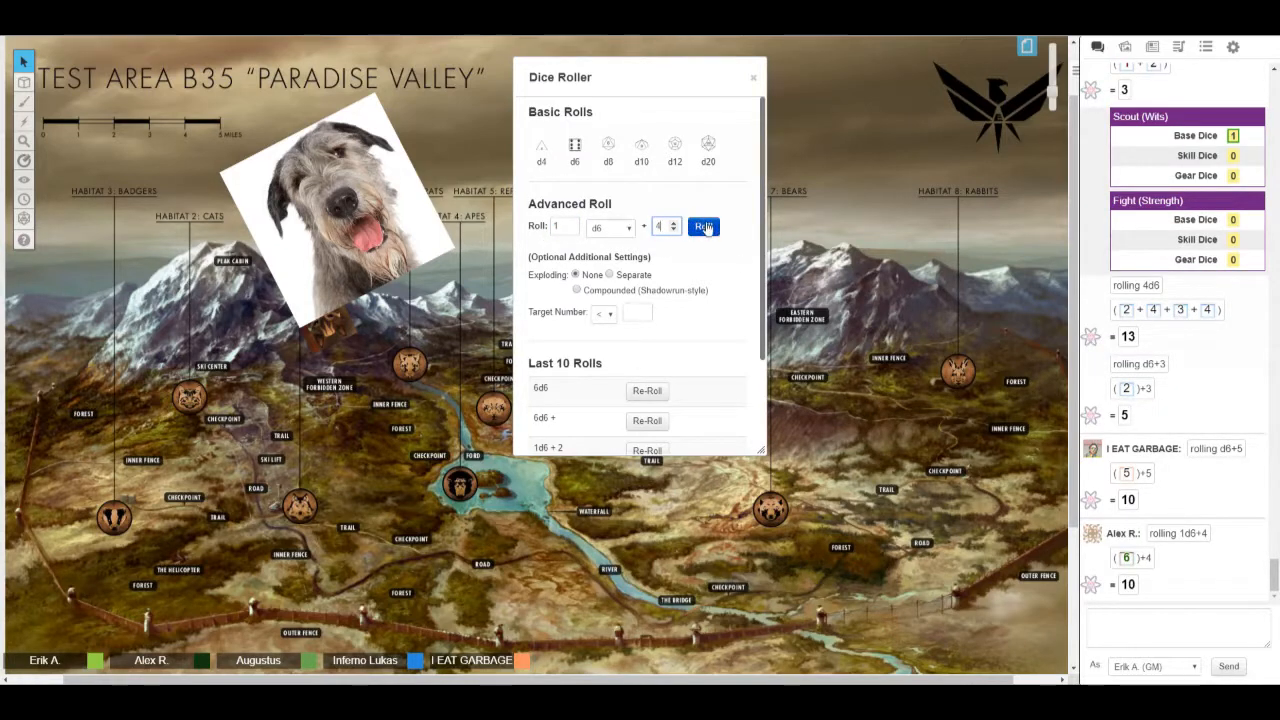
# Roll 1d6+4 from the Dice Roller, posting a GM total of 6
pyautogui.click(703, 225)
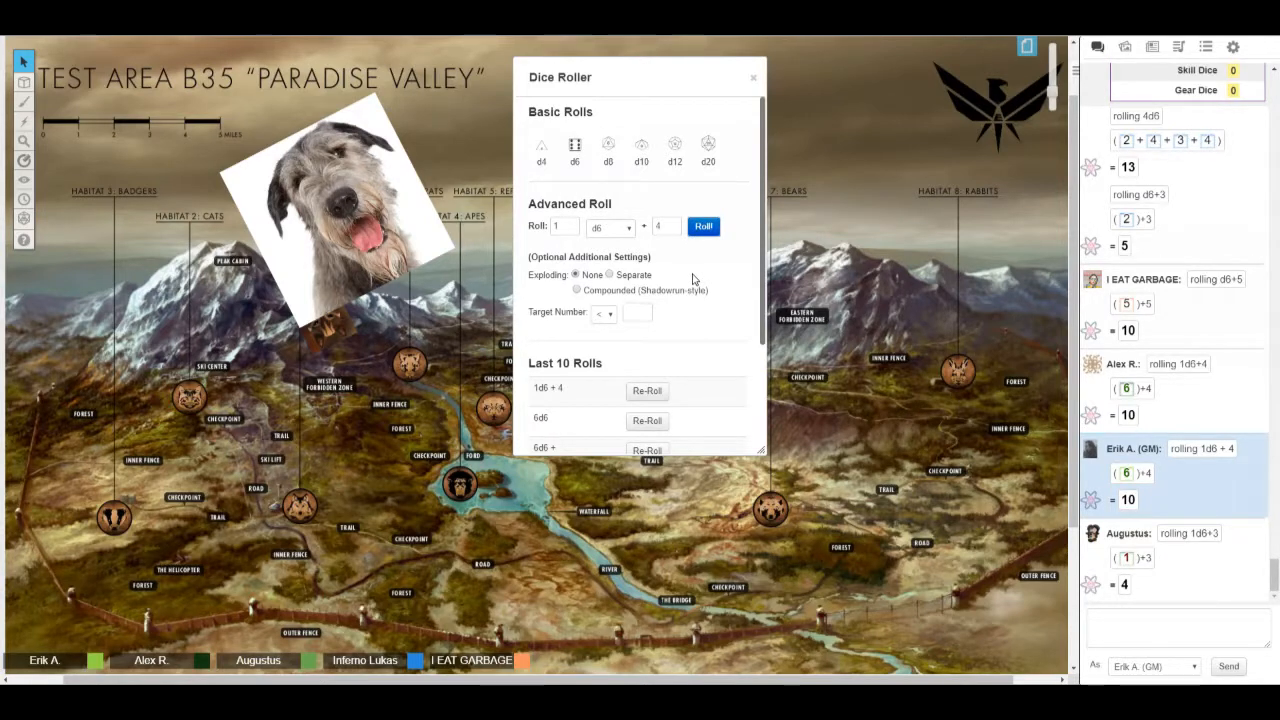
pyautogui.moveTo(797, 291)
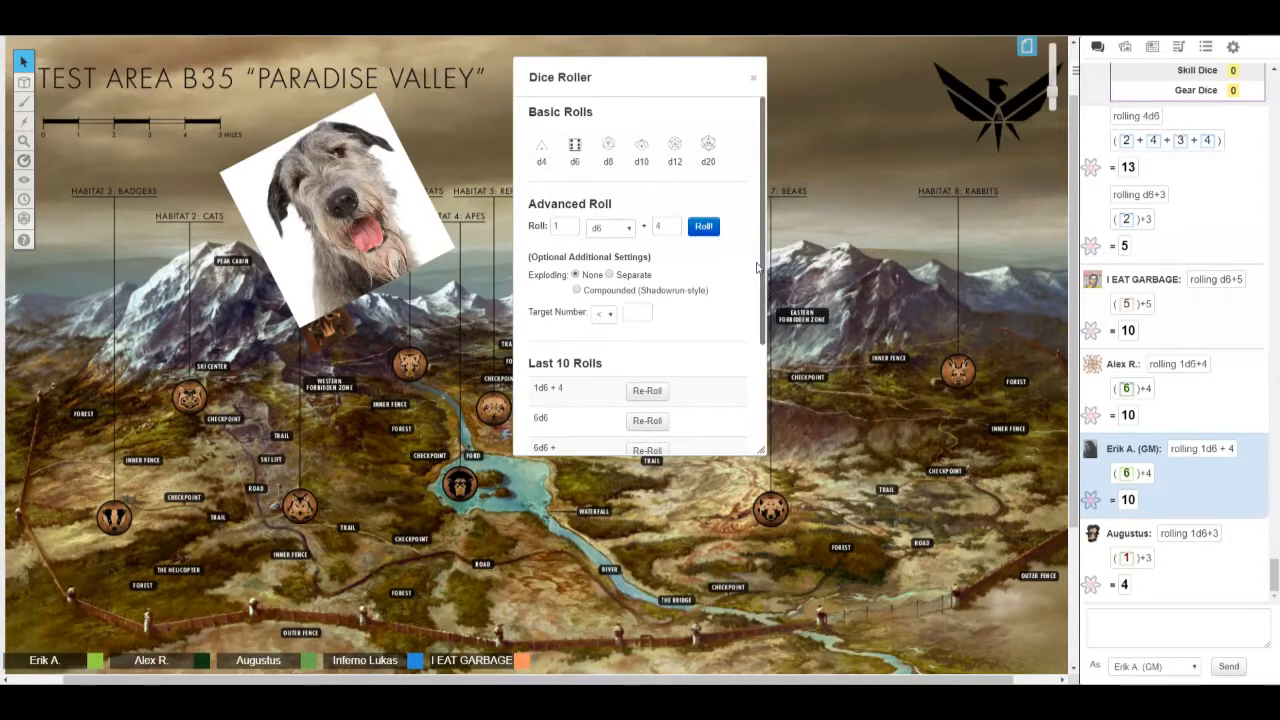
pyautogui.moveTo(745, 270)
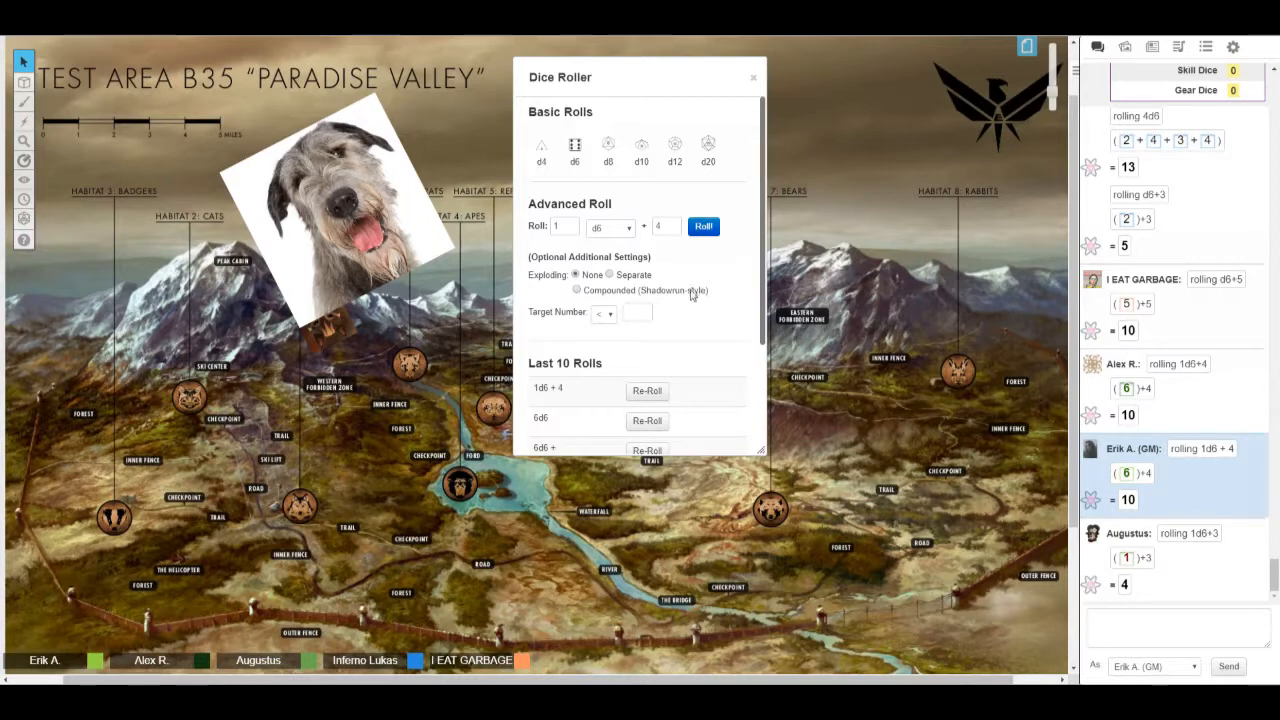
pyautogui.moveTo(690, 310)
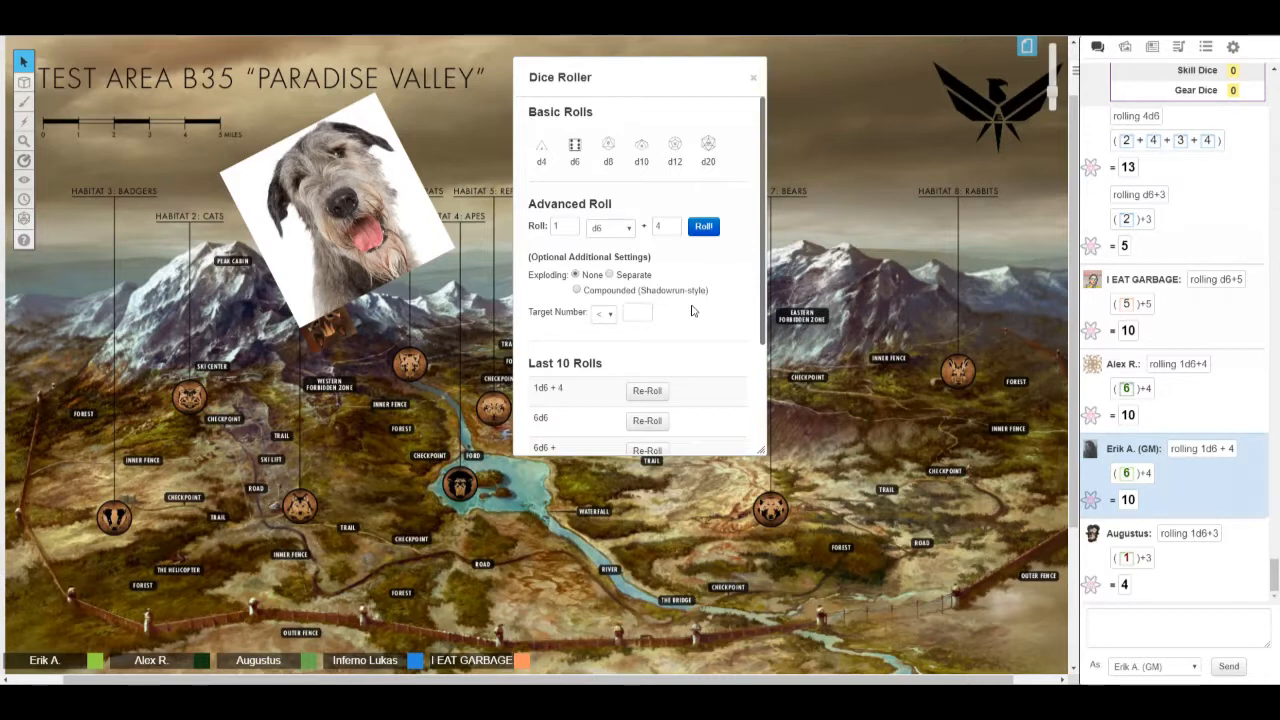
pyautogui.moveTo(1177, 316)
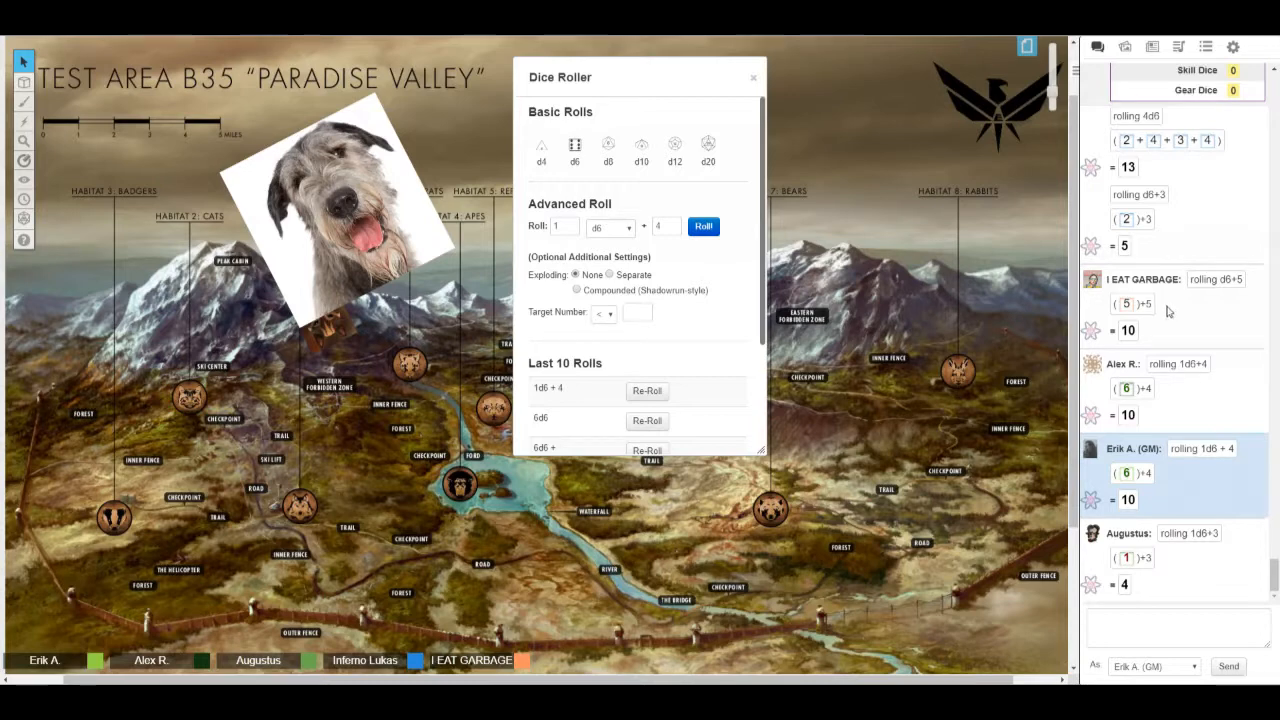
pyautogui.moveTo(708, 260)
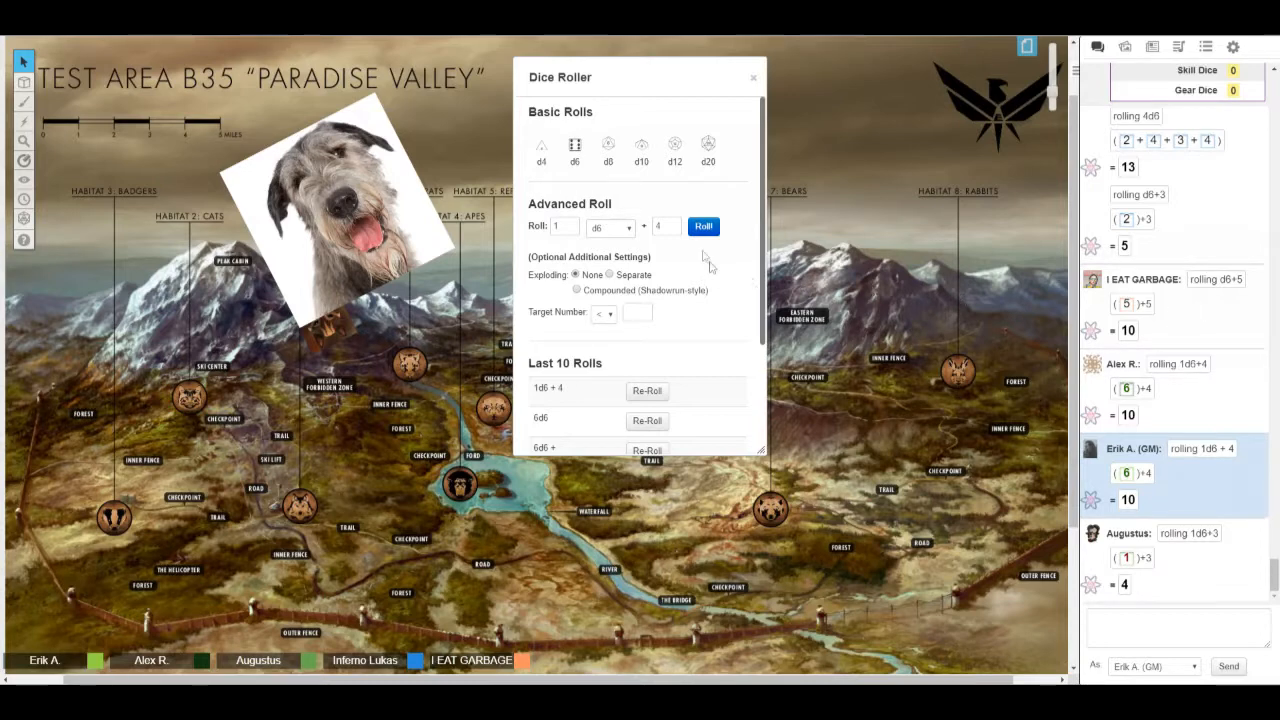
pyautogui.click(703, 226)
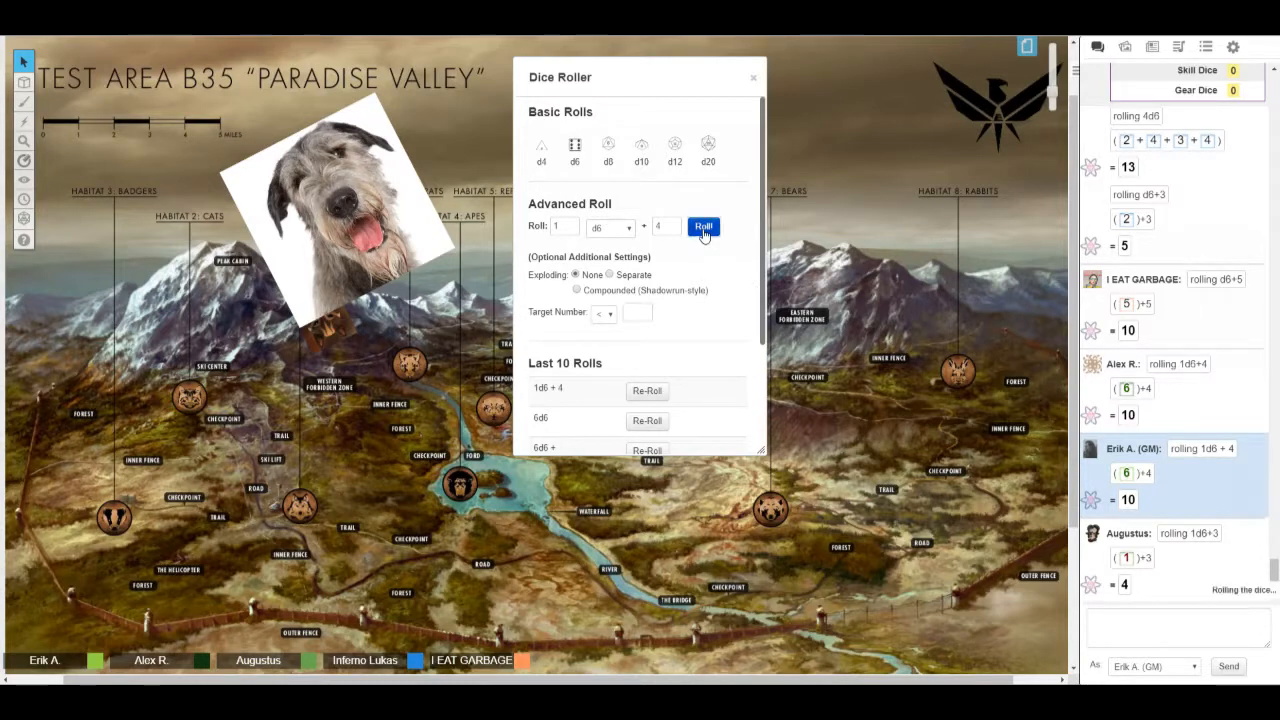
pyautogui.click(703, 226)
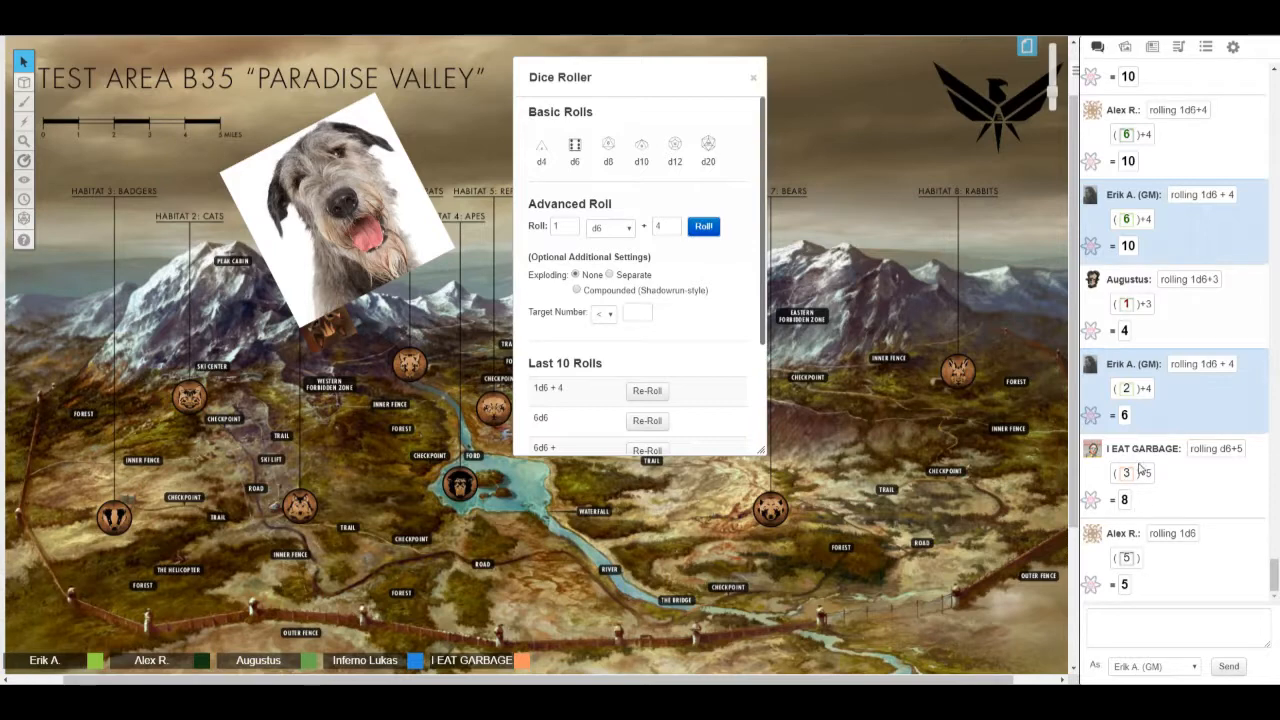
pyautogui.moveTo(1168, 584)
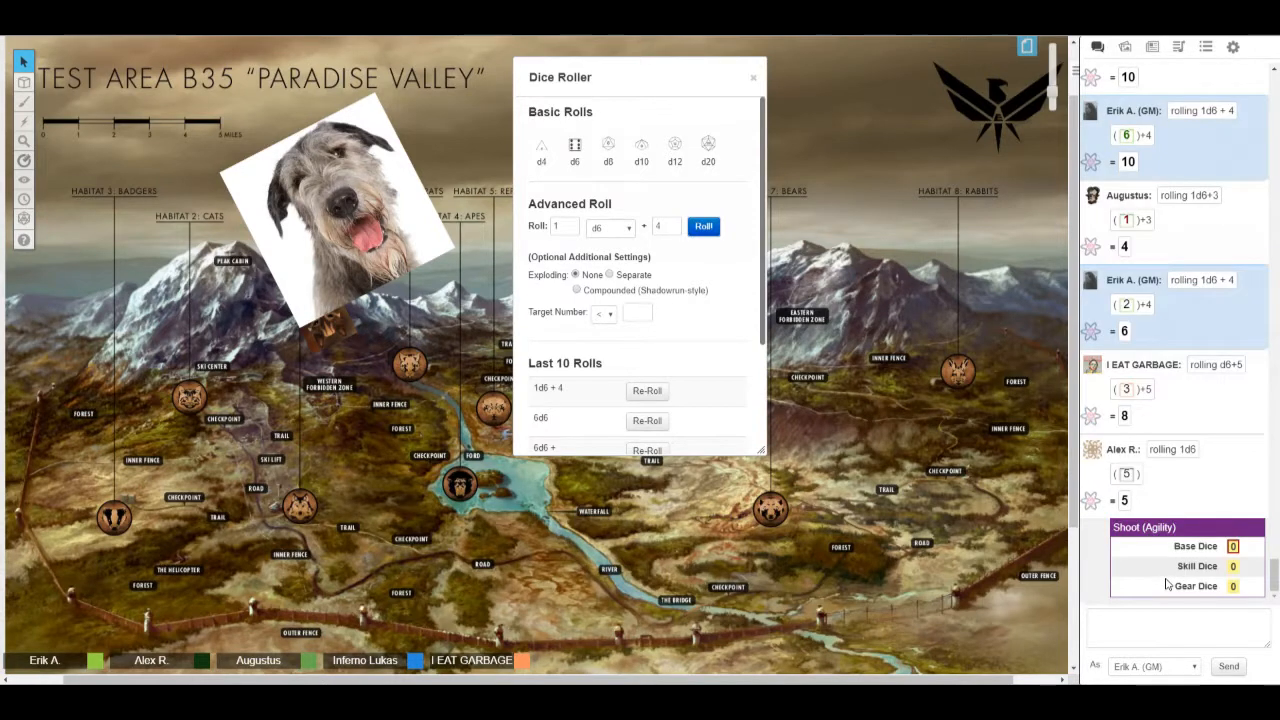
pyautogui.moveTo(1232, 566)
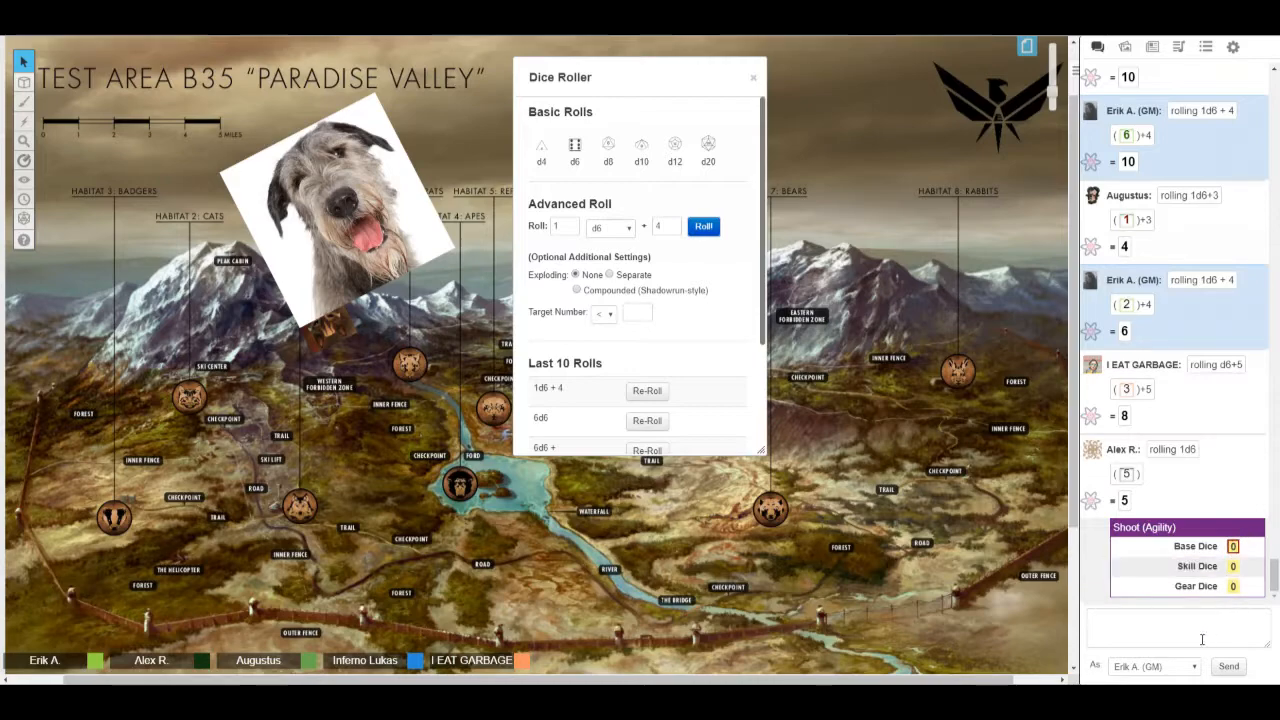
# Roll 4d6+0 from the Dice Roller, posting a GM total of 14
pyautogui.click(1178, 627)
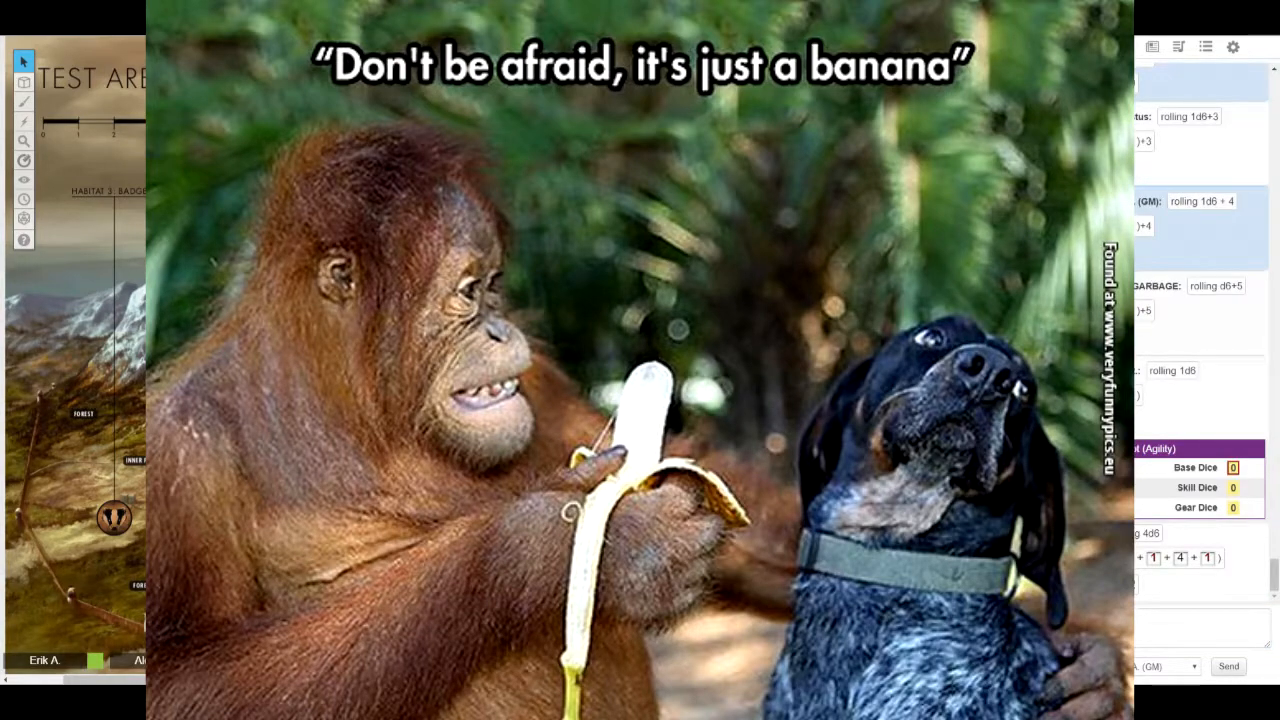
pyautogui.click(703, 226)
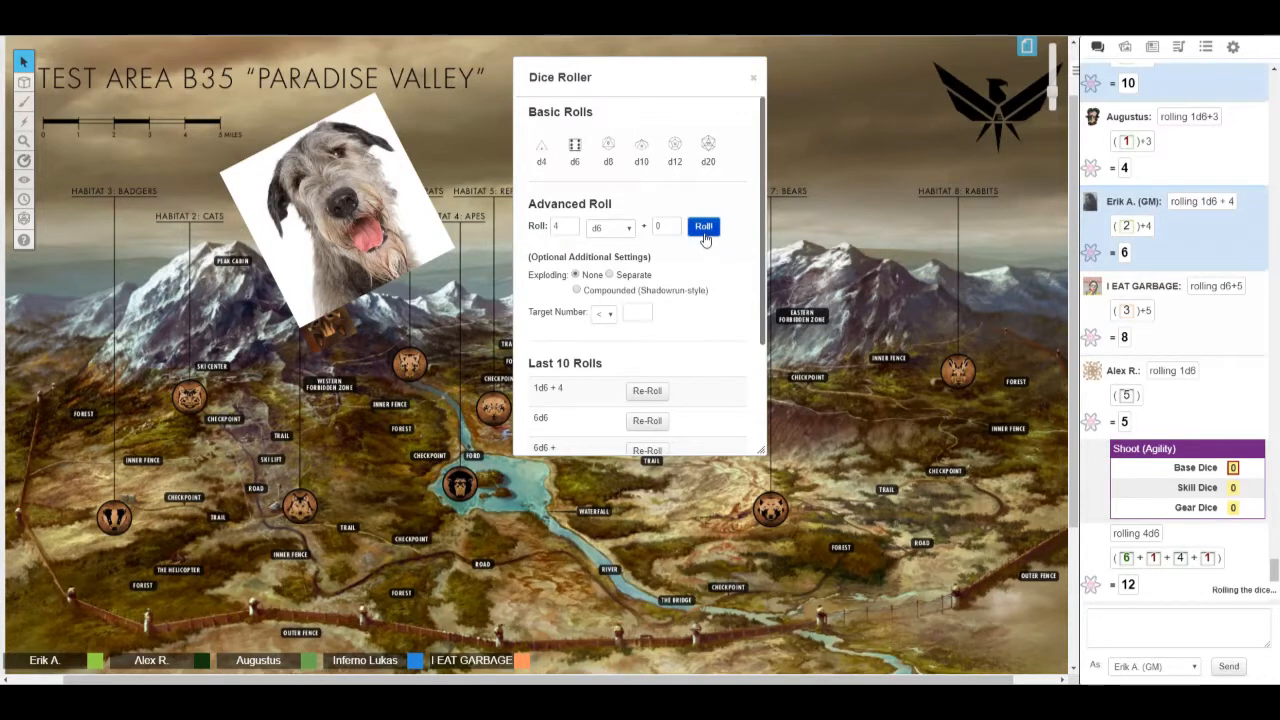
pyautogui.click(703, 226)
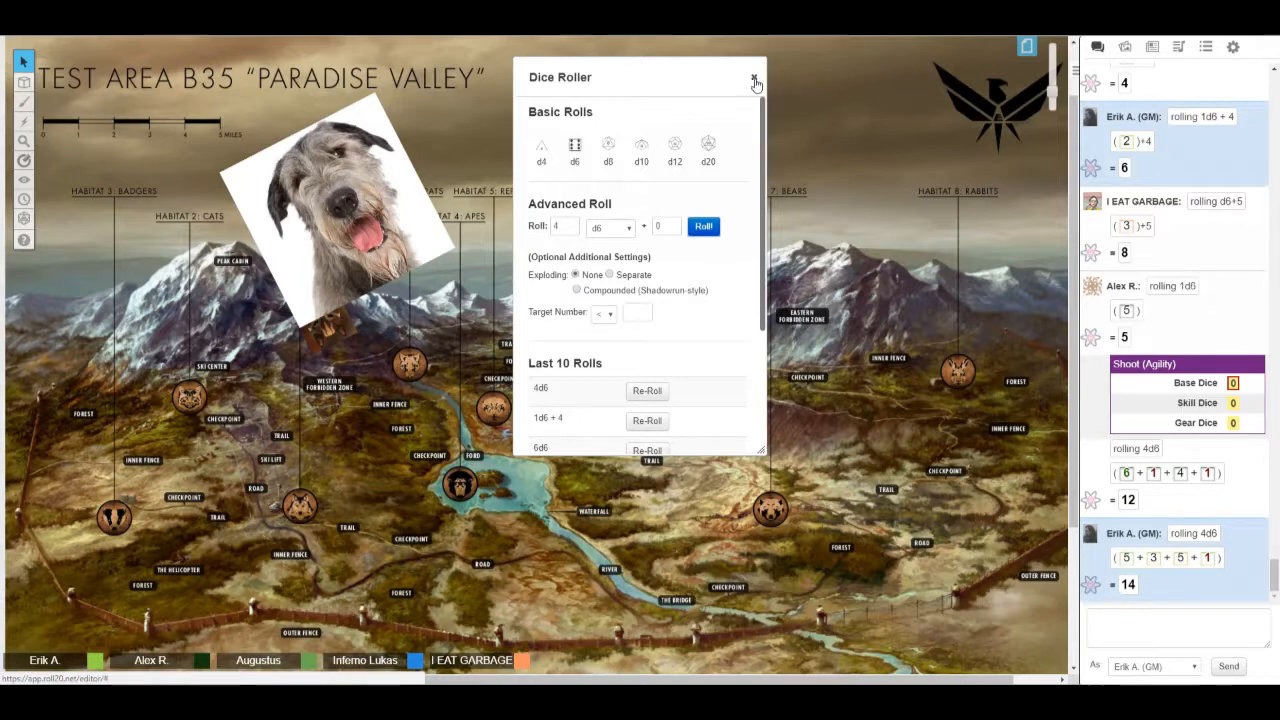
# Reopen the Dice Roller and roll 4d6, posting a GM total of 13
pyautogui.click(756, 83)
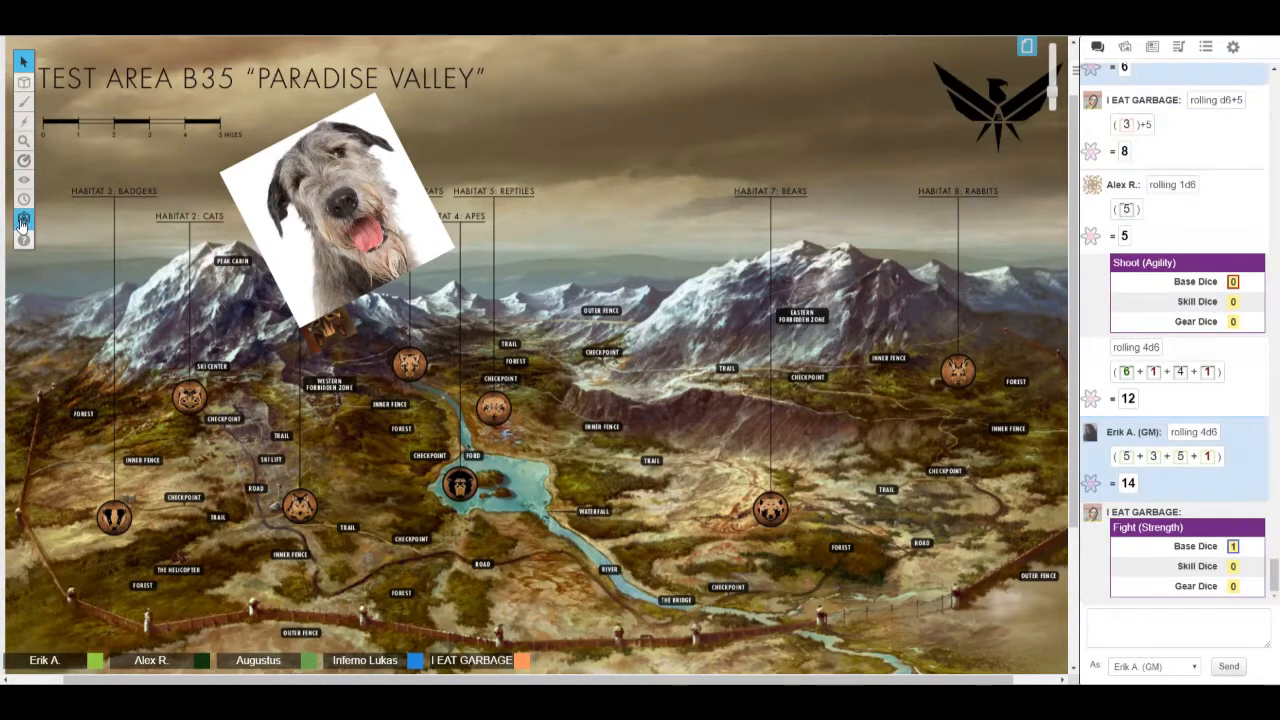
pyautogui.moveTo(1233, 546)
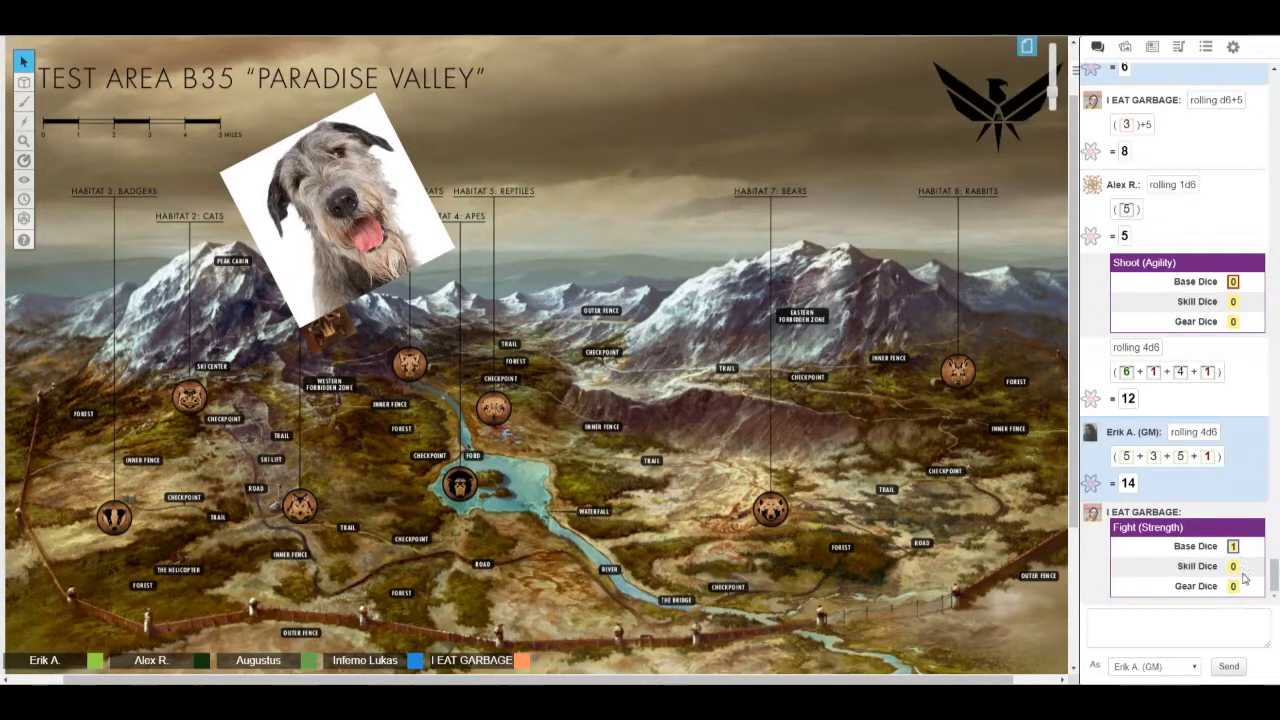
pyautogui.moveTo(1233, 586)
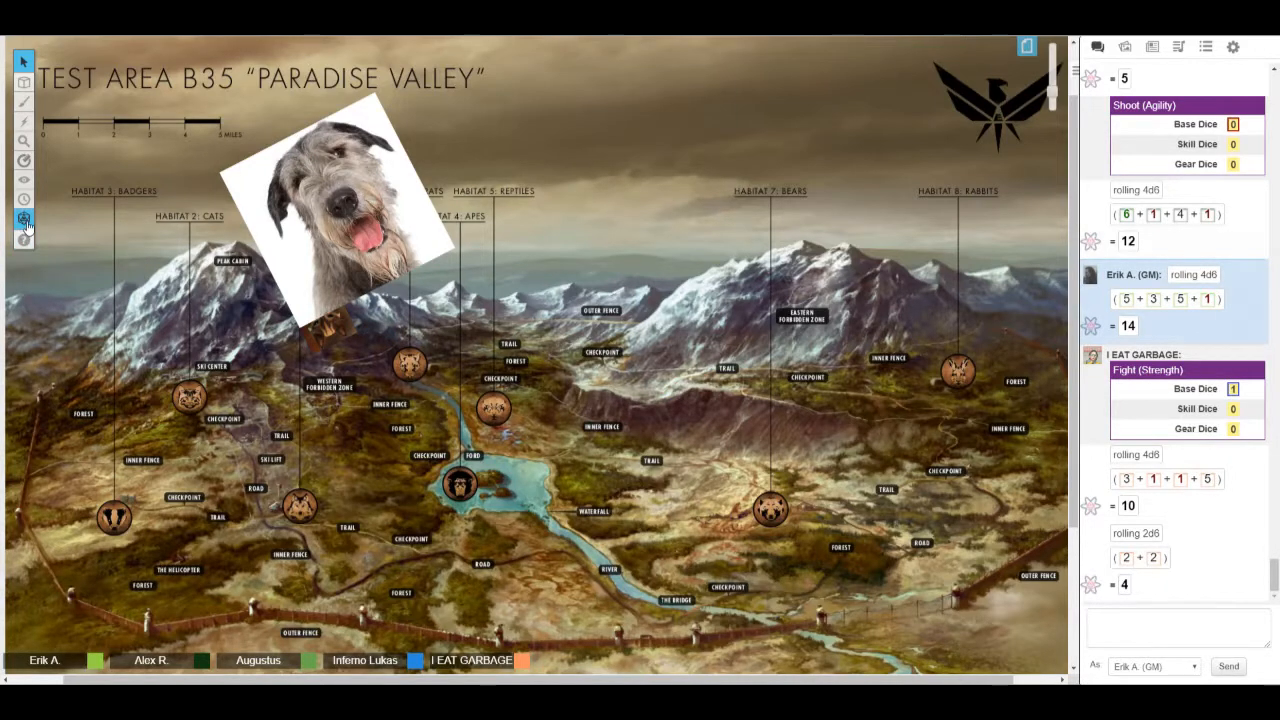
pyautogui.click(23, 219)
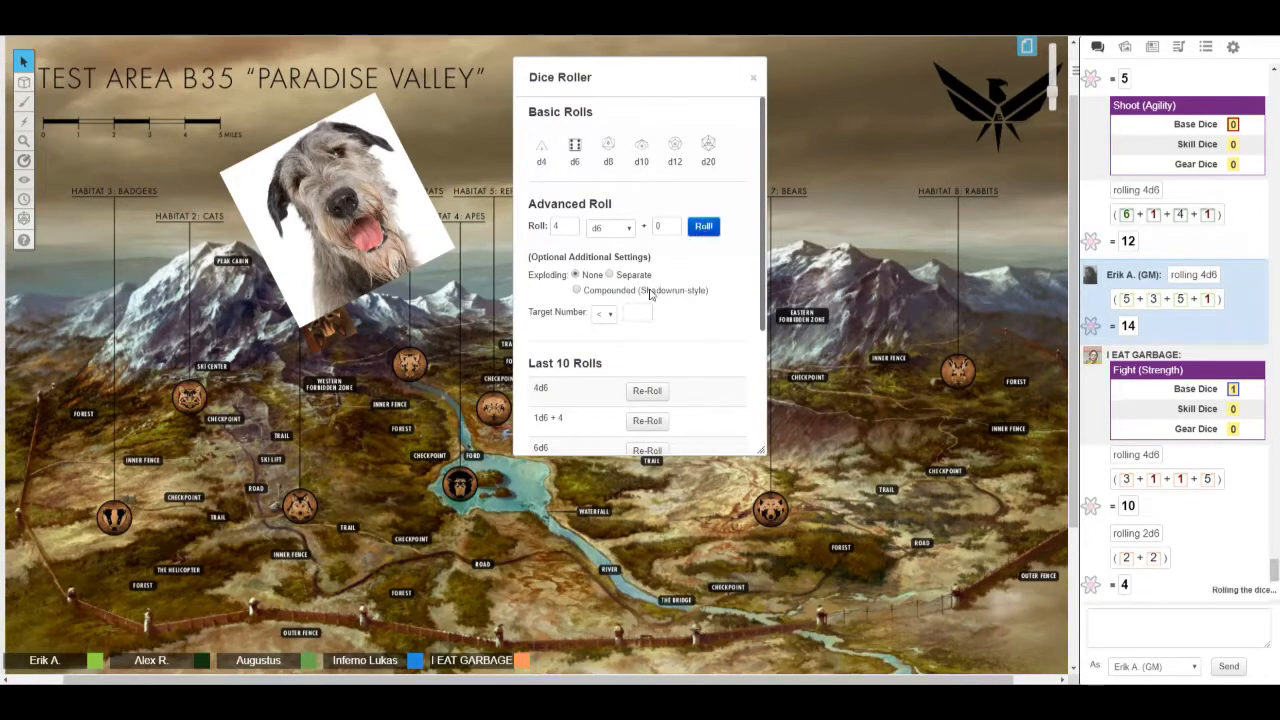
pyautogui.click(703, 226)
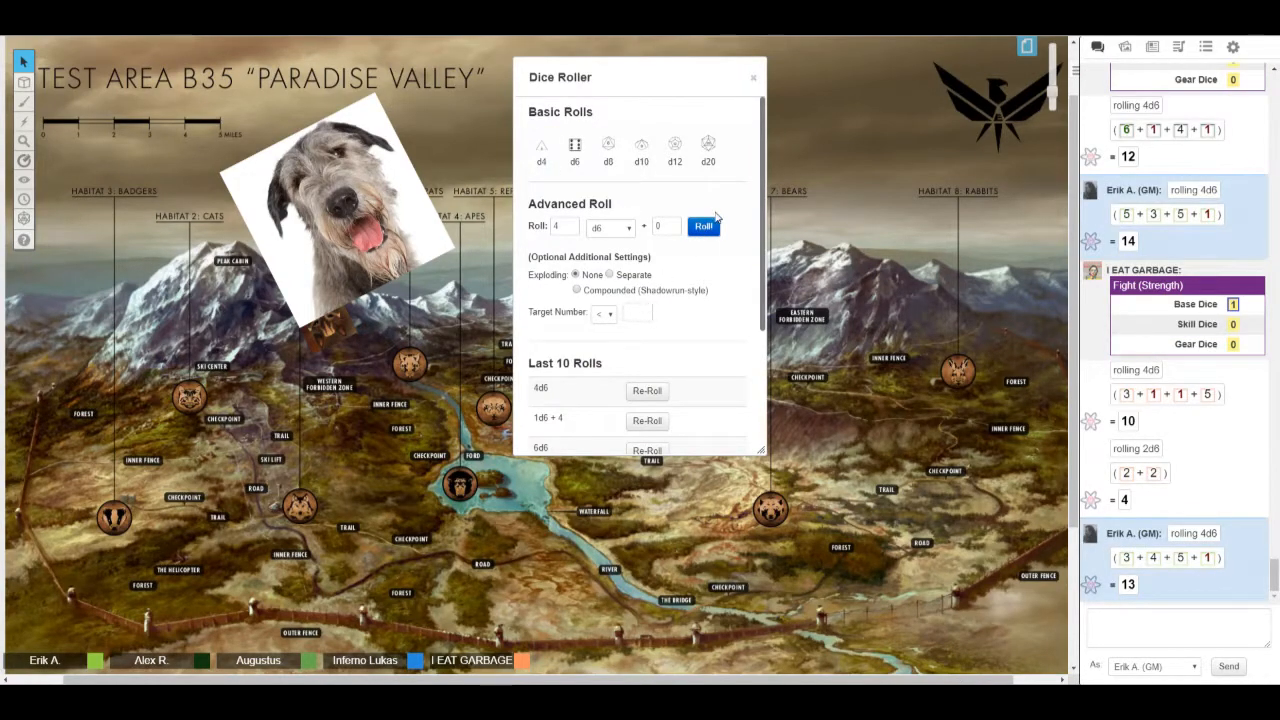
# Close the Dice Roller, leaving the GM's 4d6 roll of 13 newest in chat
pyautogui.click(753, 77)
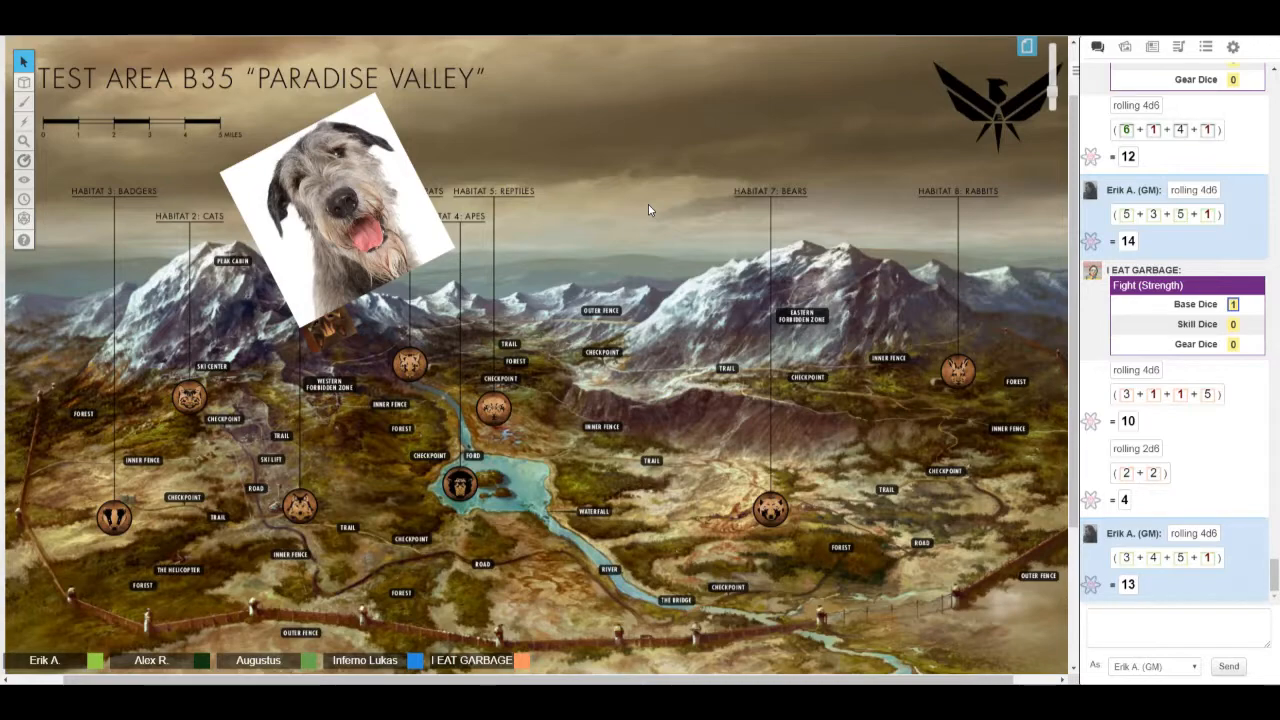
# Scroll the chat down to Augustus's Hunt (Agility) roll with base, skill and gear dice
pyautogui.scroll(-3)
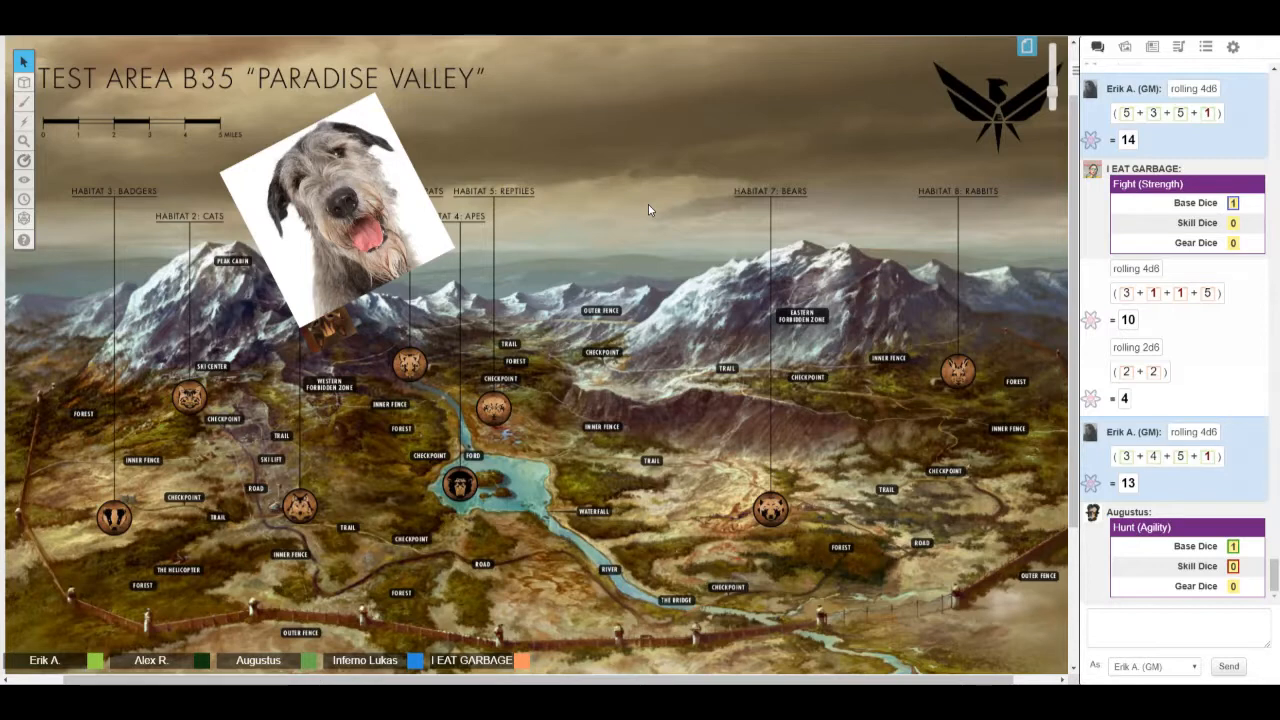
pyautogui.scroll(-3)
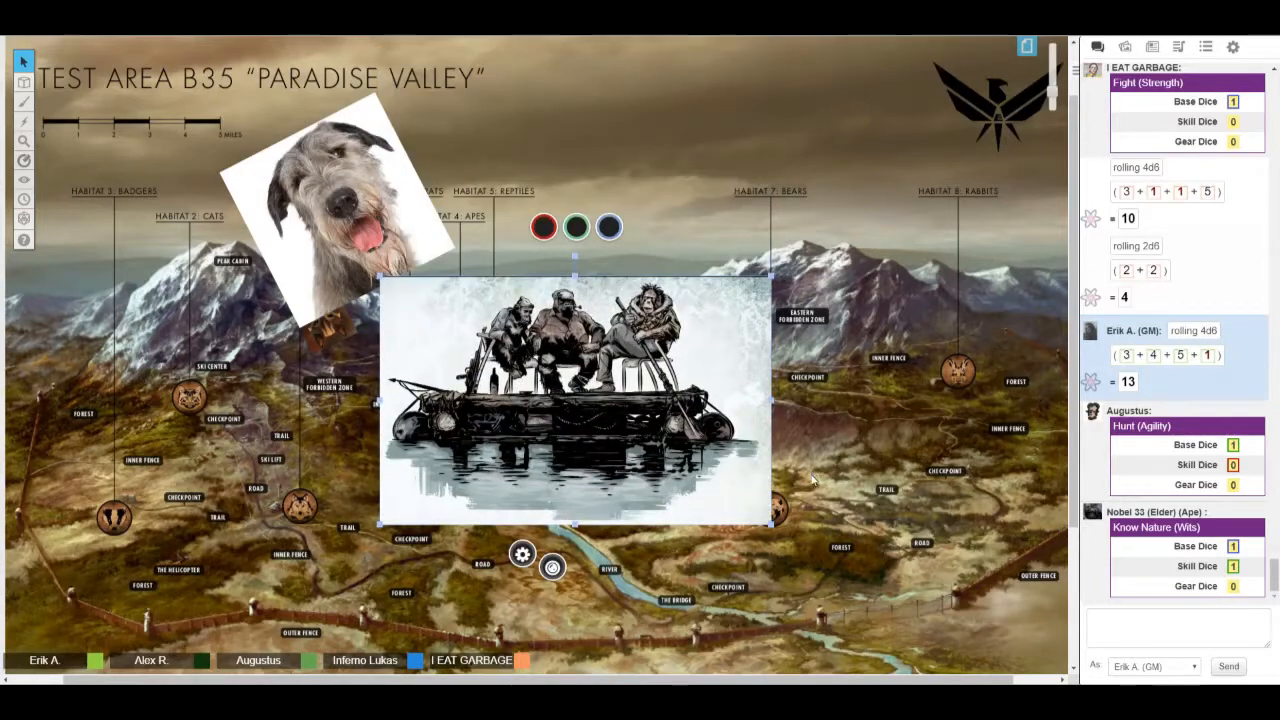
pyautogui.moveTo(812, 492)
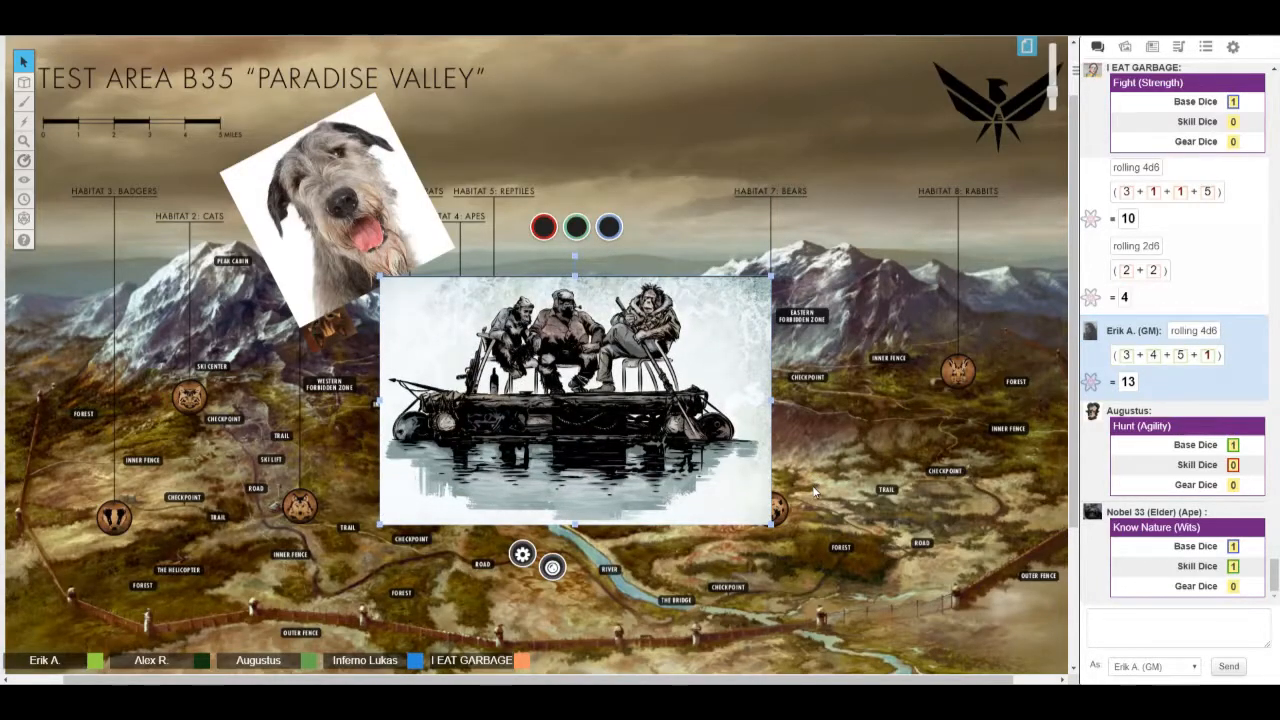
pyautogui.moveTo(800, 465)
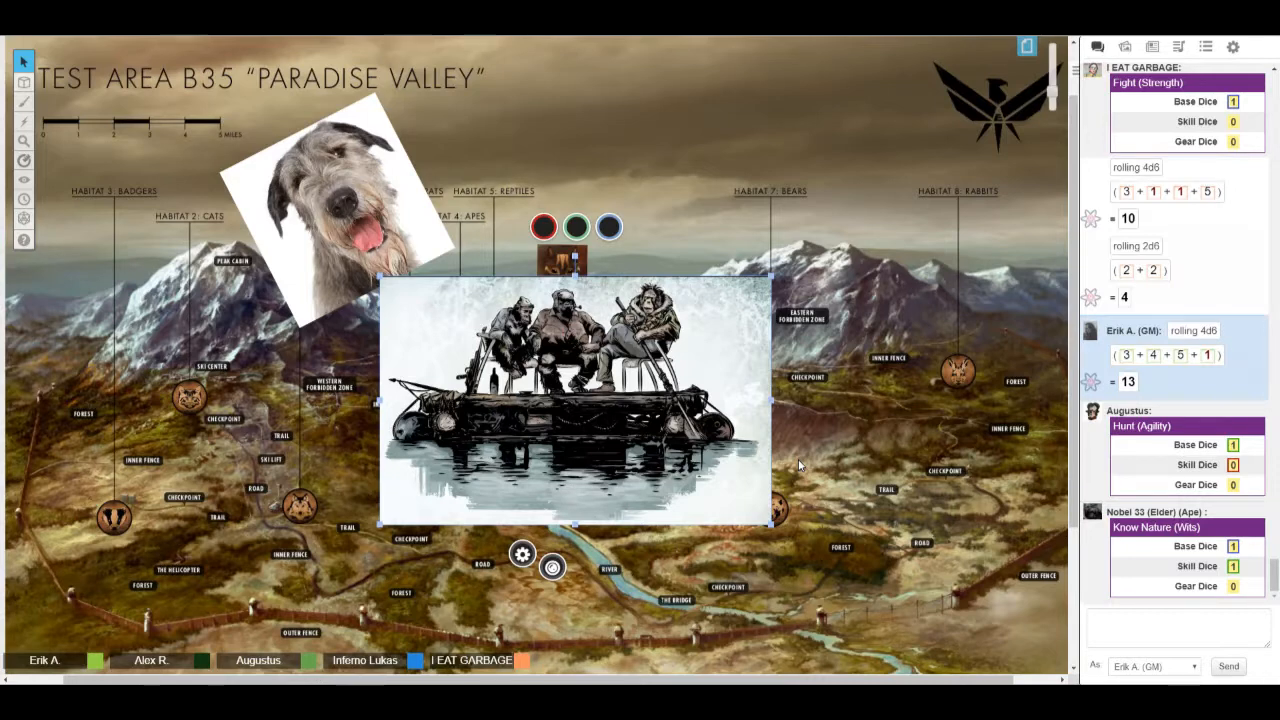
pyautogui.moveTo(988, 123)
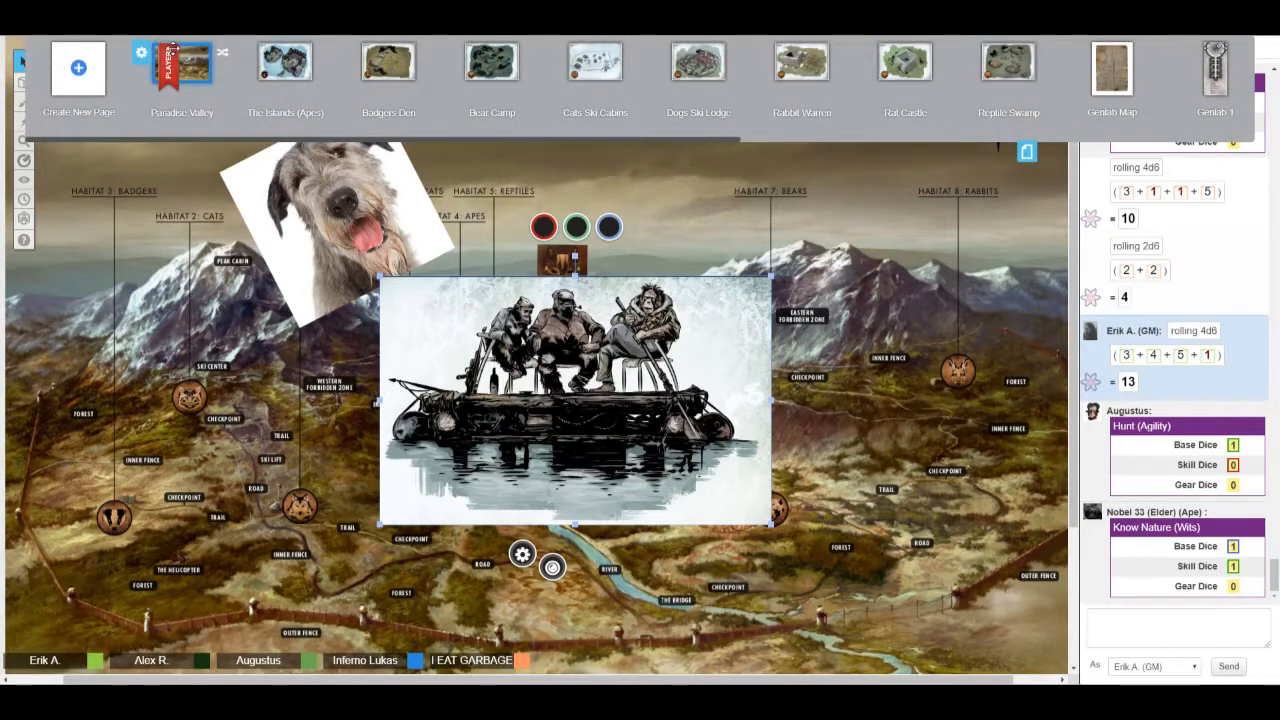
# Move the players to The Islands (Apes) page showing the Öarna i sjön map
pyautogui.click(285, 65)
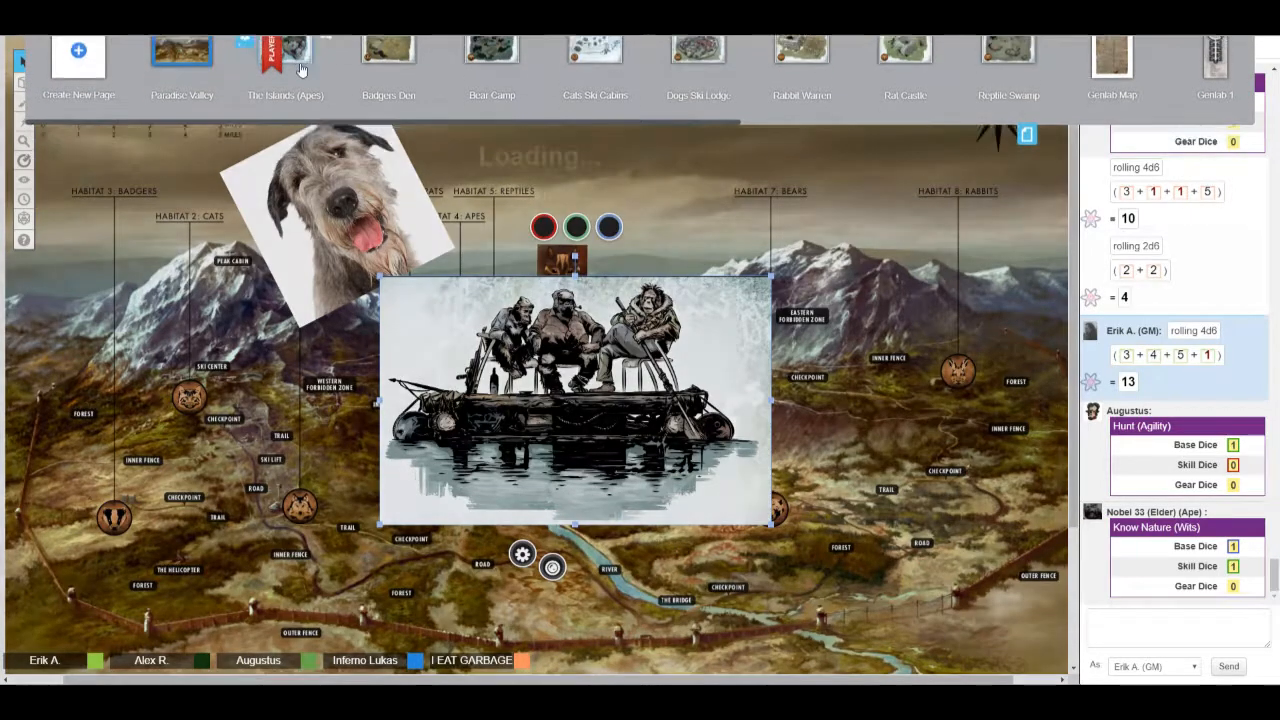
pyautogui.click(285, 55)
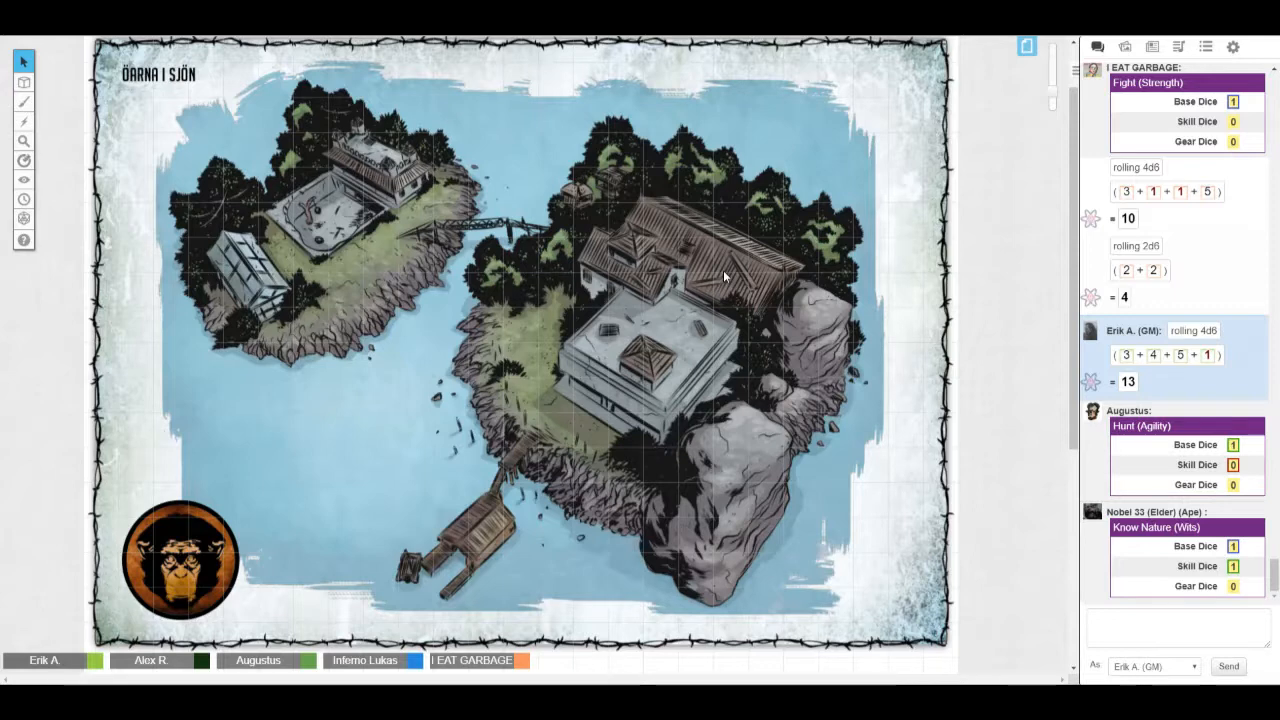
pyautogui.moveTo(605, 323)
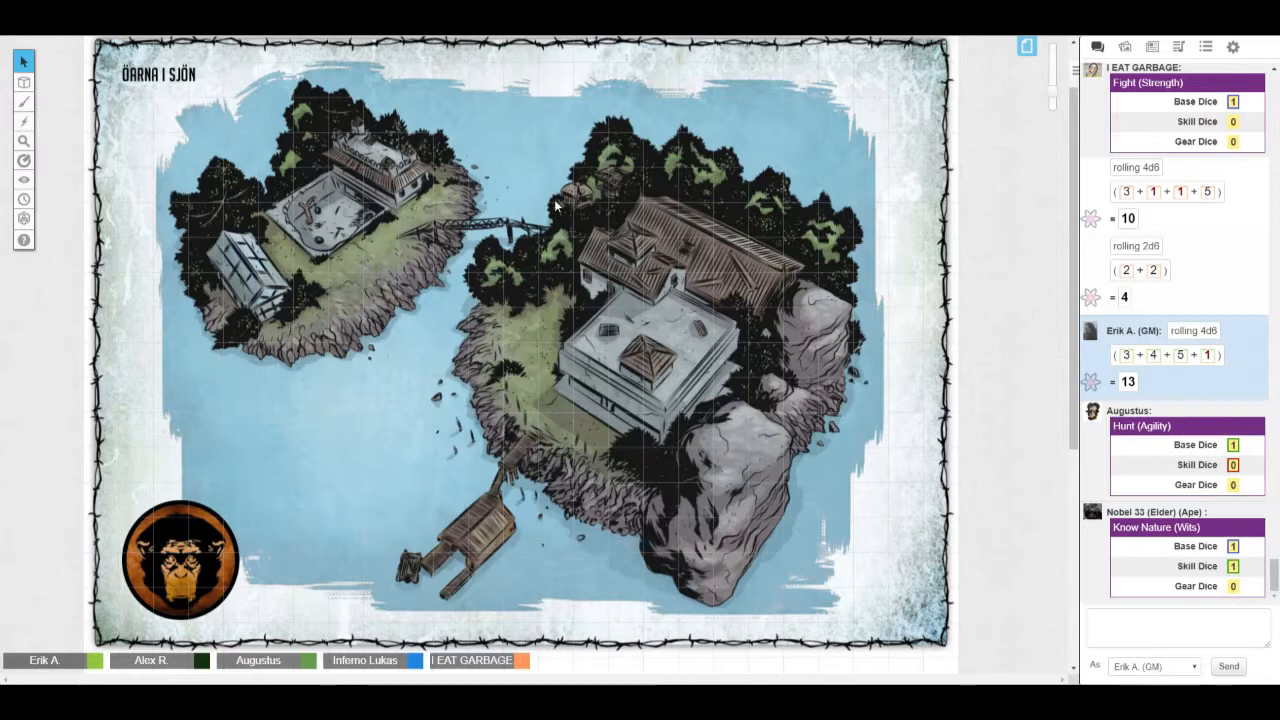
pyautogui.moveTo(457, 521)
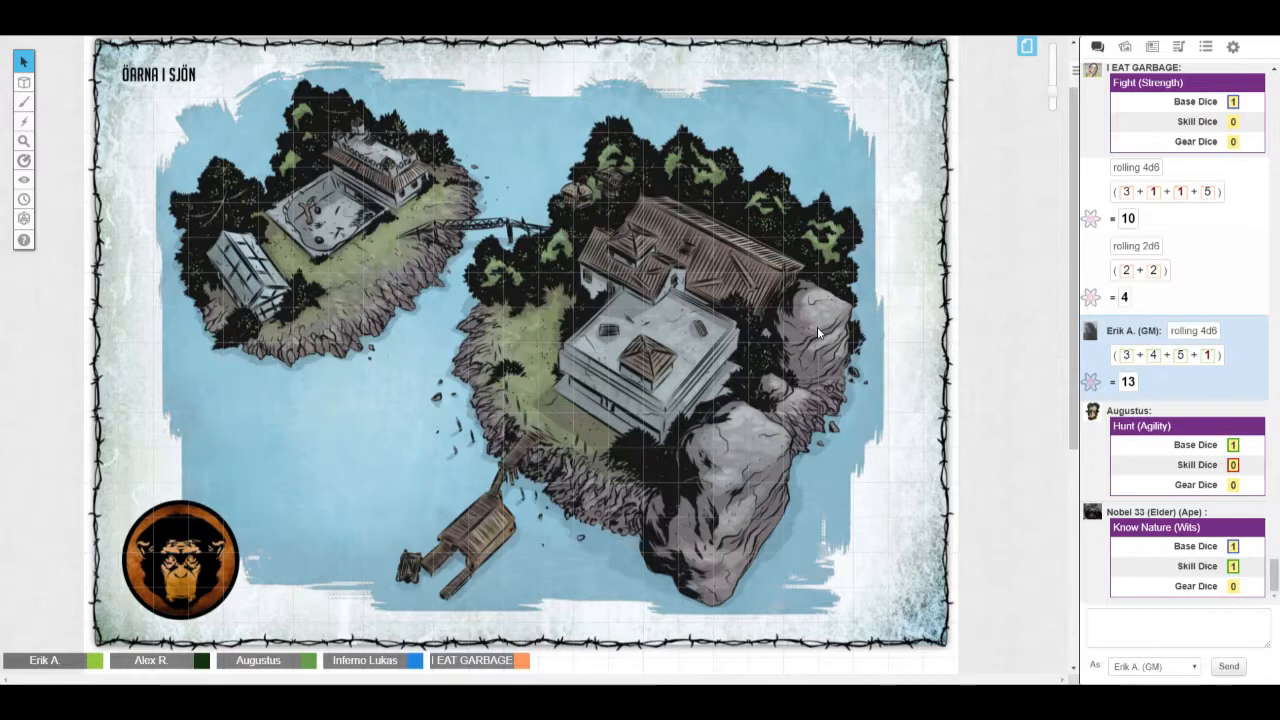
pyautogui.moveTo(795, 398)
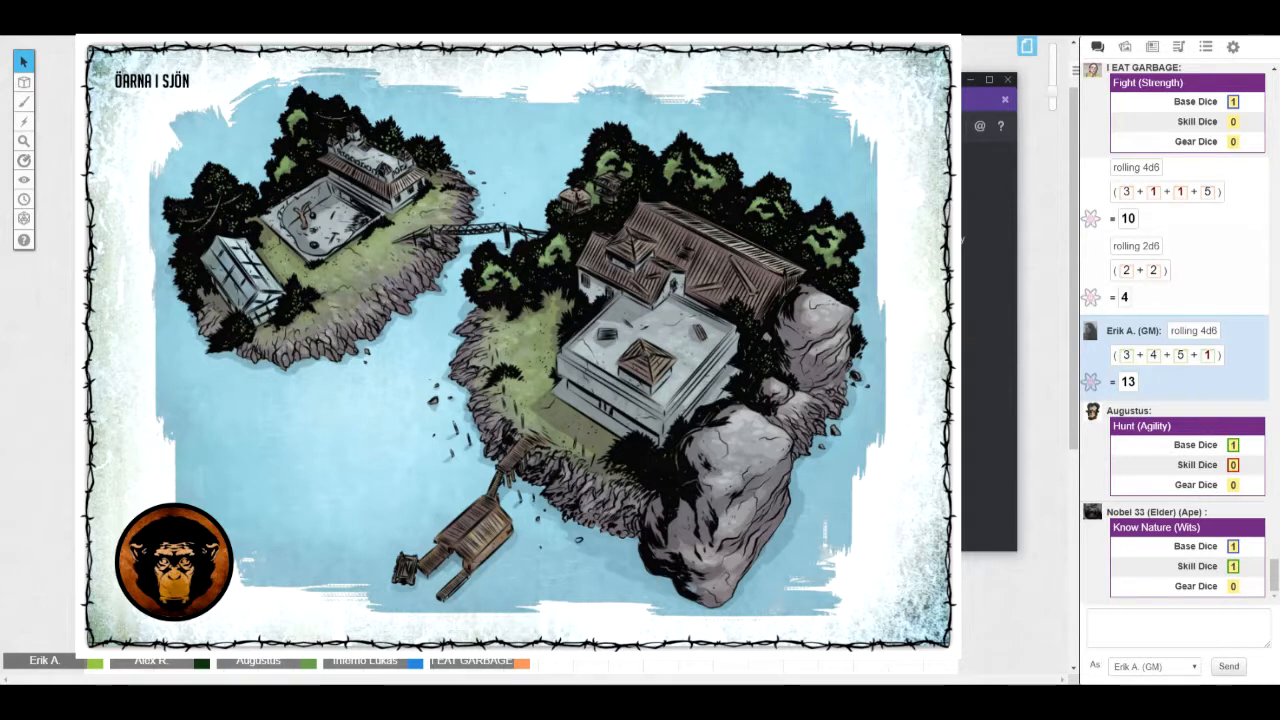
pyautogui.click(1006, 98)
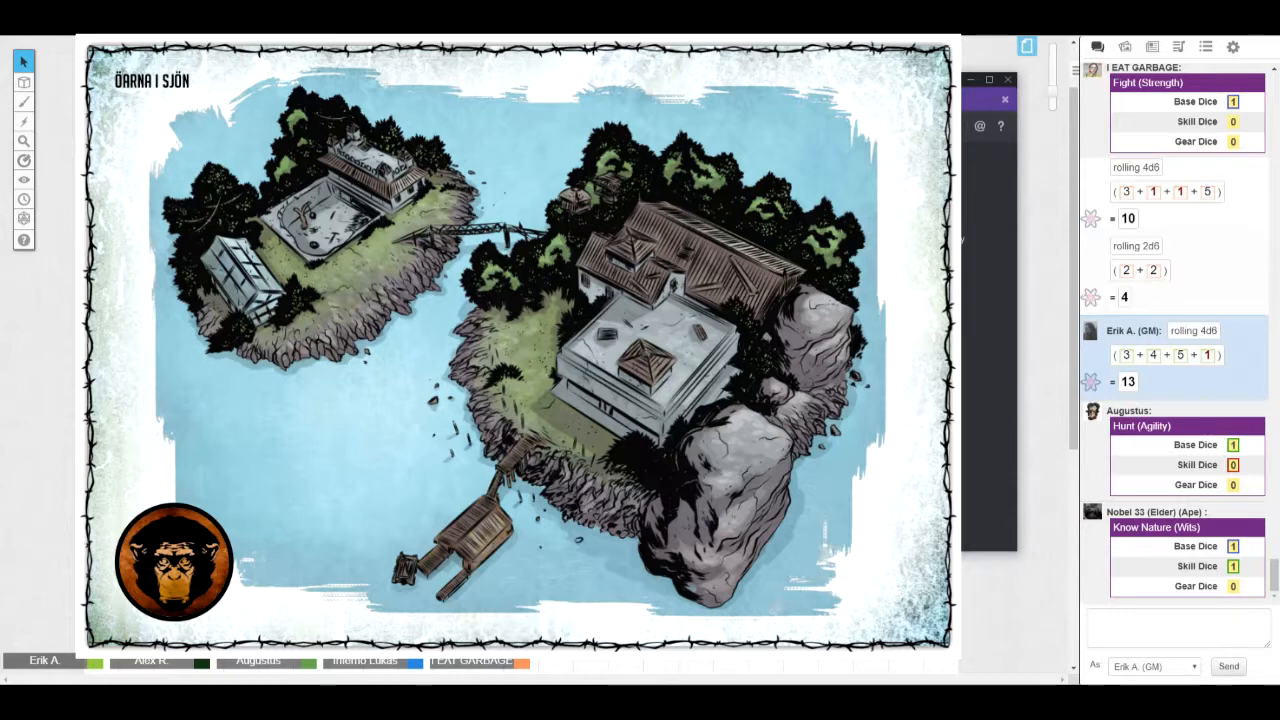
pyautogui.scroll(-3)
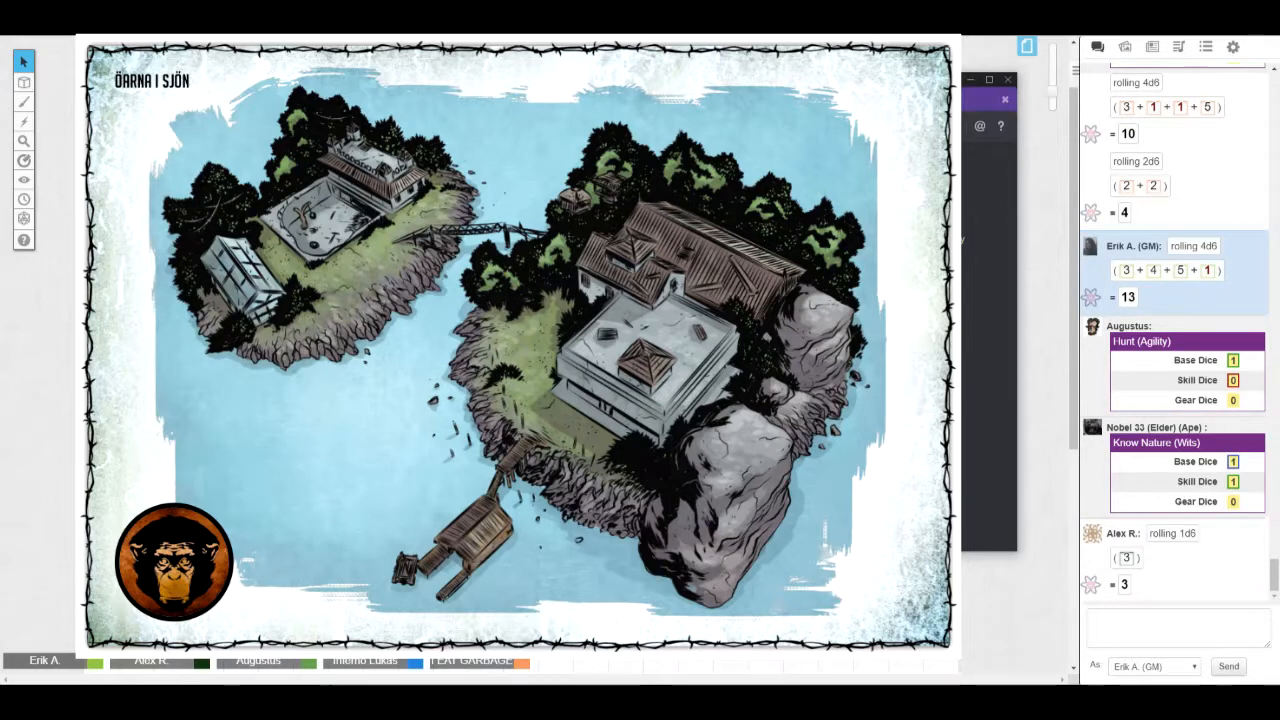
# Bring up the latest chat entries: 'I sit short' and the 'eats garbage' emote
pyautogui.click(1005, 98)
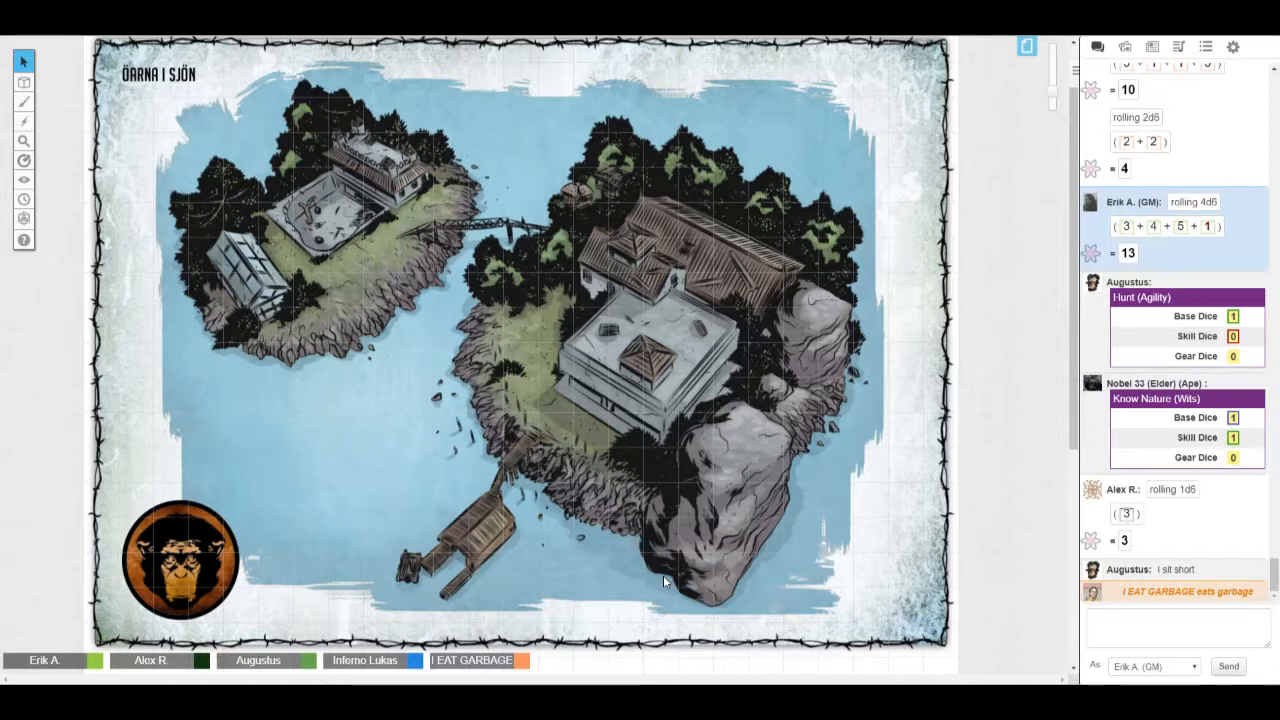
# Scroll the chat to the Elder Ape's Dominate (Instinct) roll with two gear dice
pyautogui.scroll(-3)
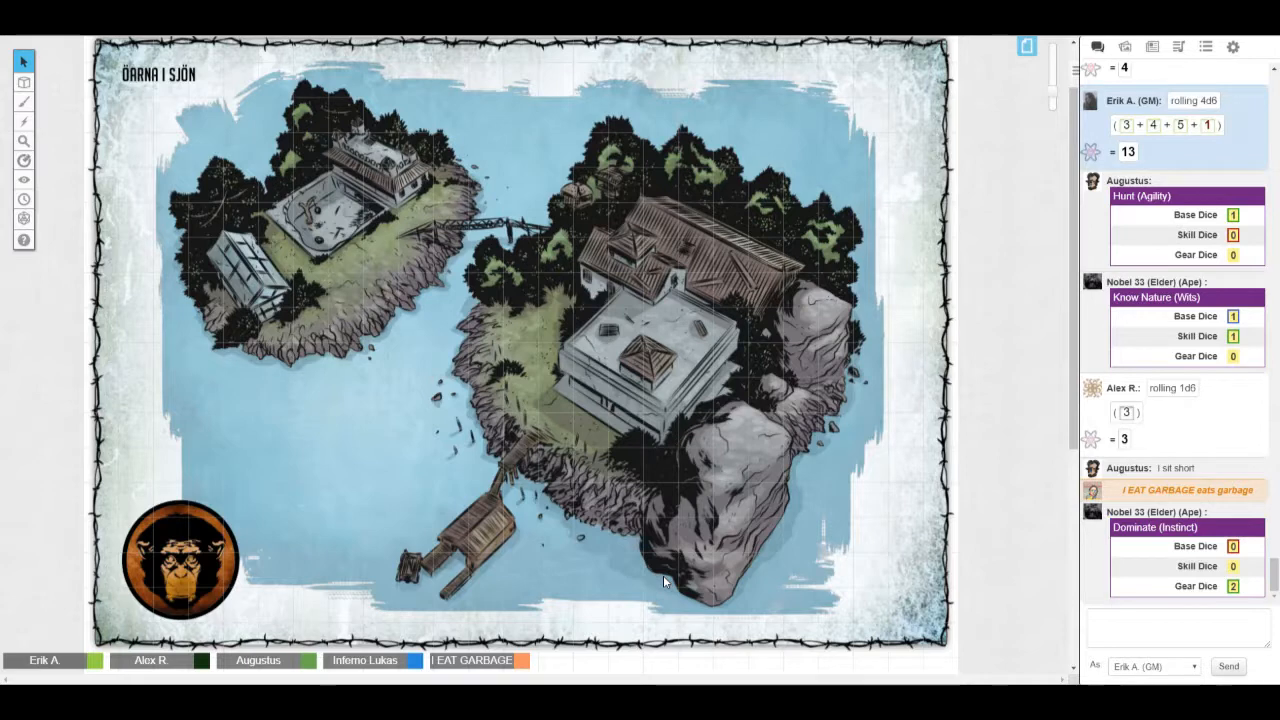
pyautogui.moveTo(1232, 546)
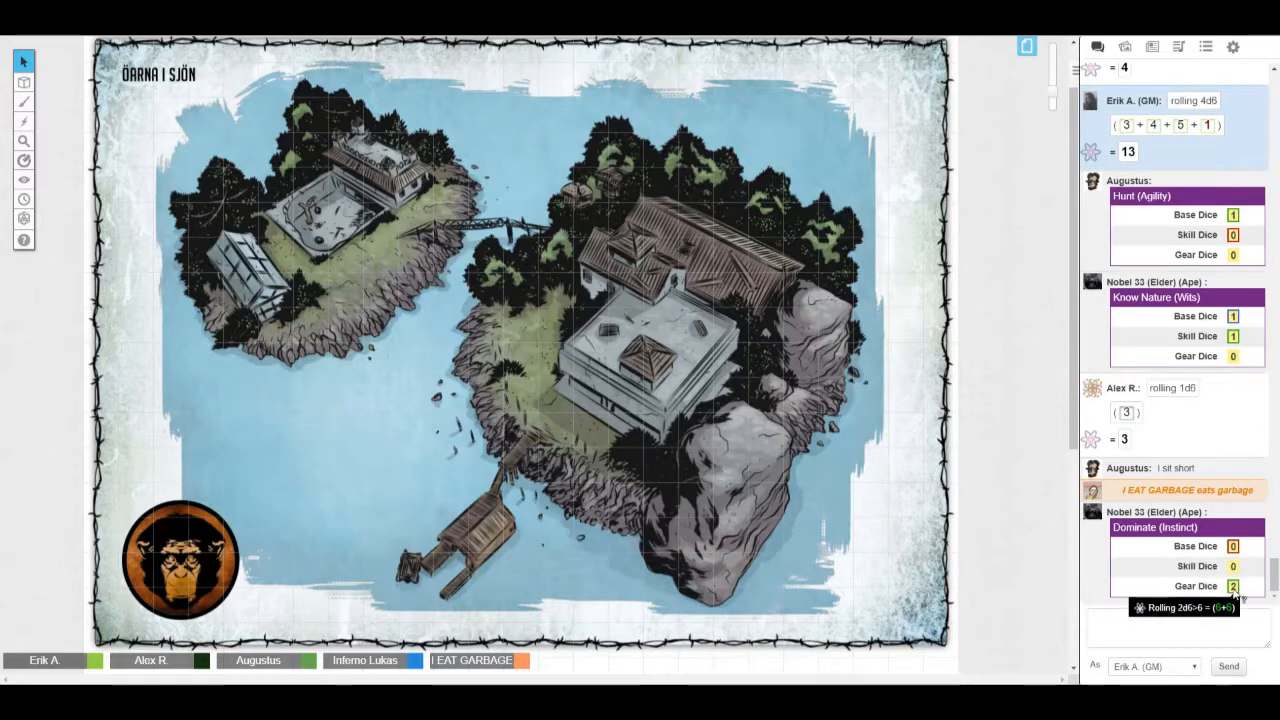
pyautogui.moveTo(1240, 590)
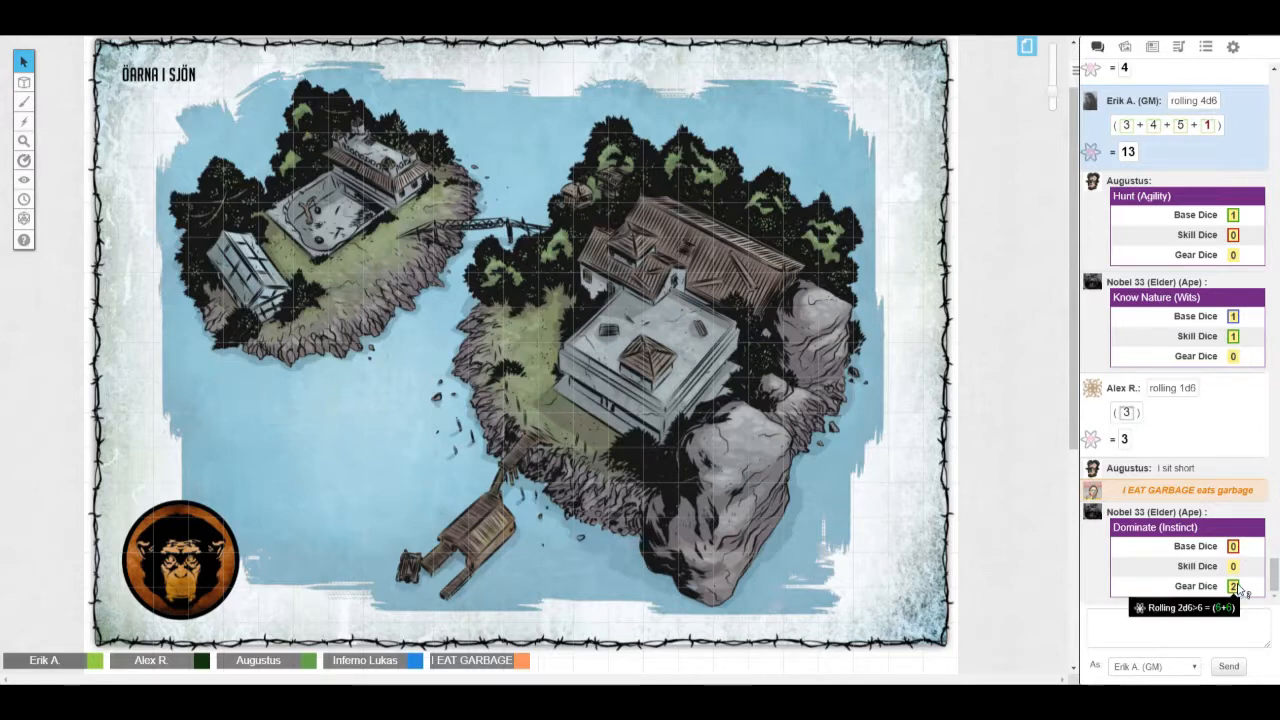